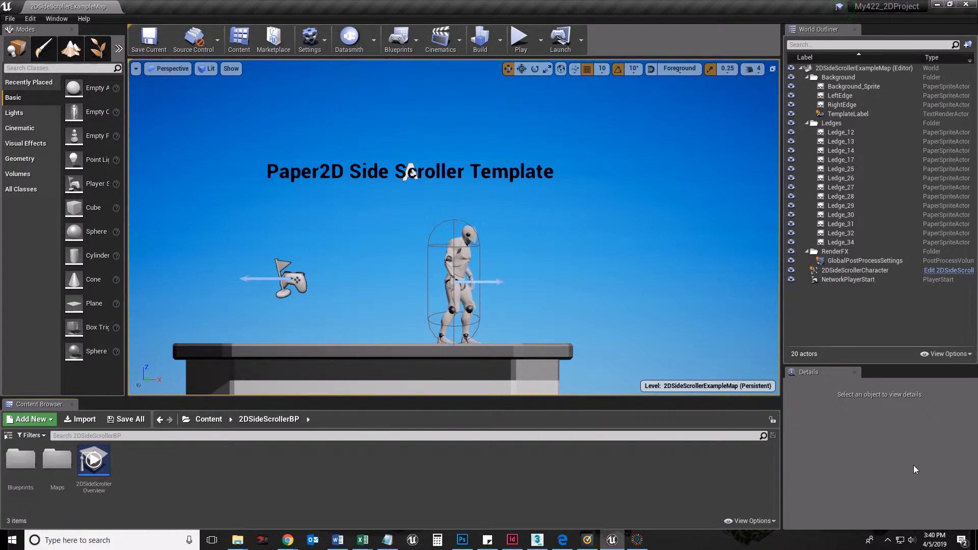
pyautogui.moveTo(897, 372)
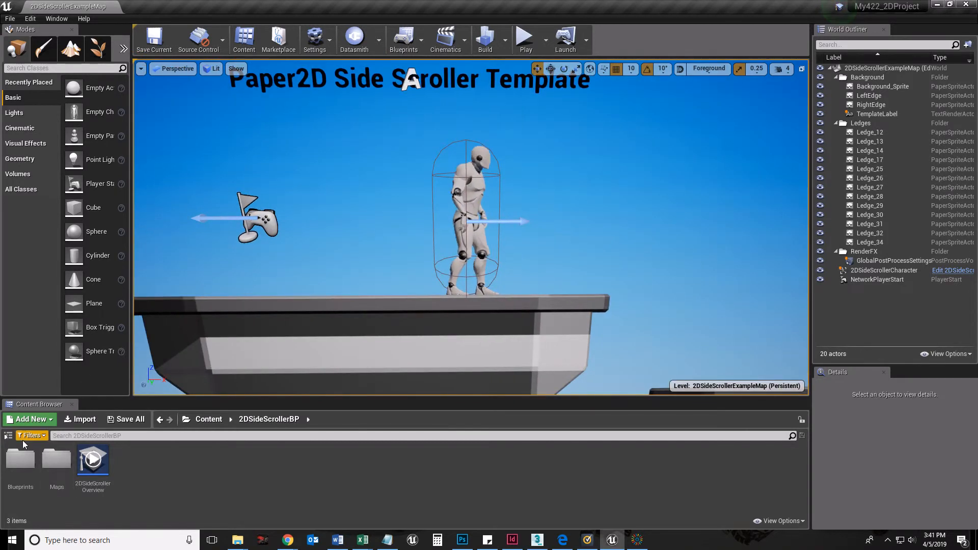
pyautogui.moveTo(8, 435)
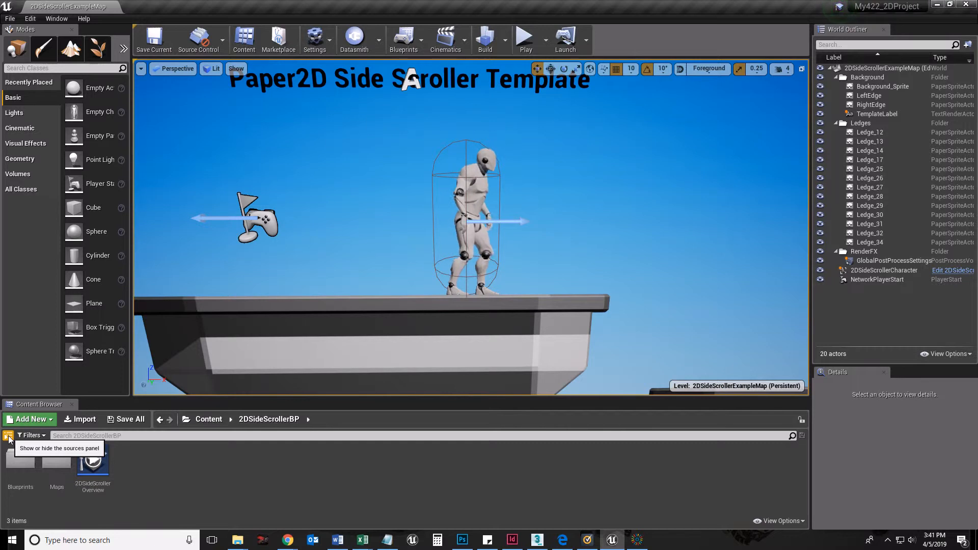
# - Show the folder tree, expand 2DSideScroller and open its Textures folder
pyautogui.click(8, 435)
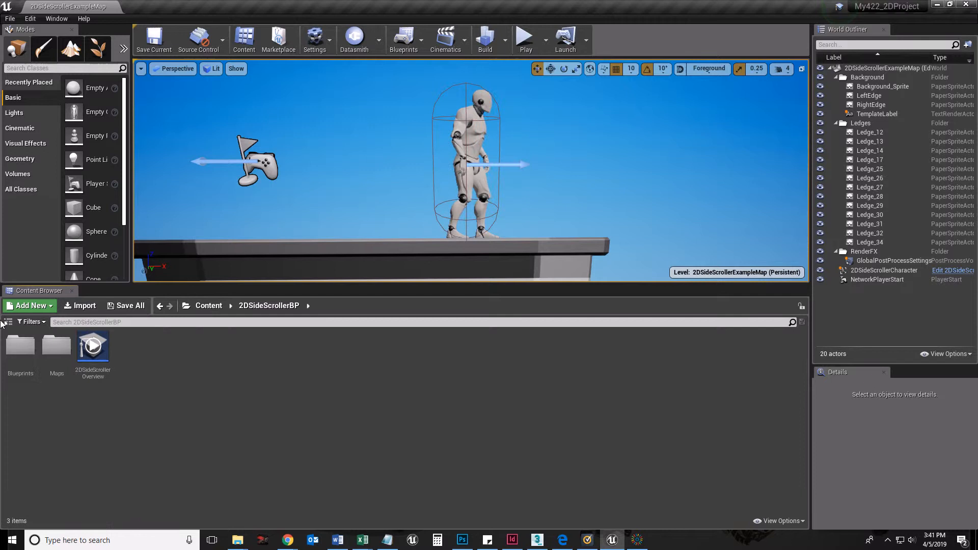
pyautogui.click(8, 322)
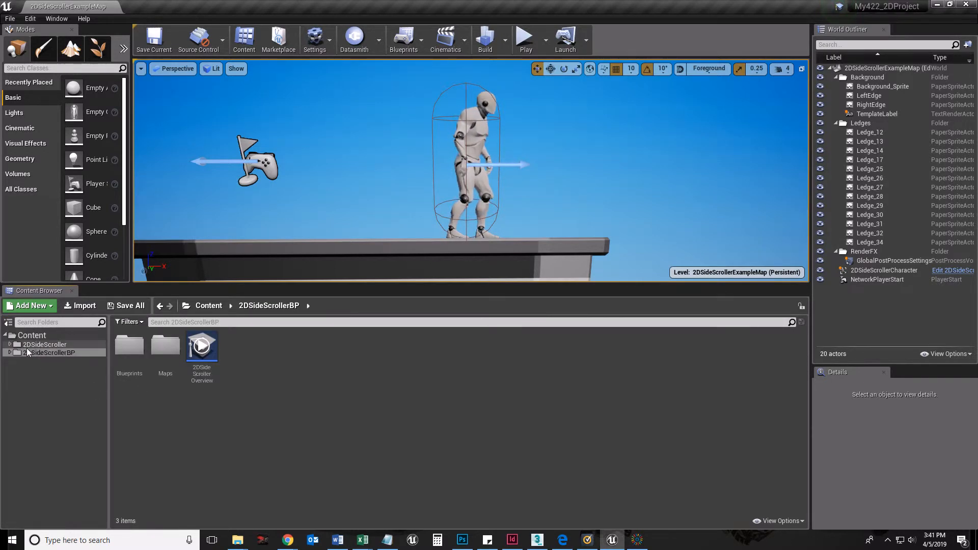
pyautogui.moveTo(38, 349)
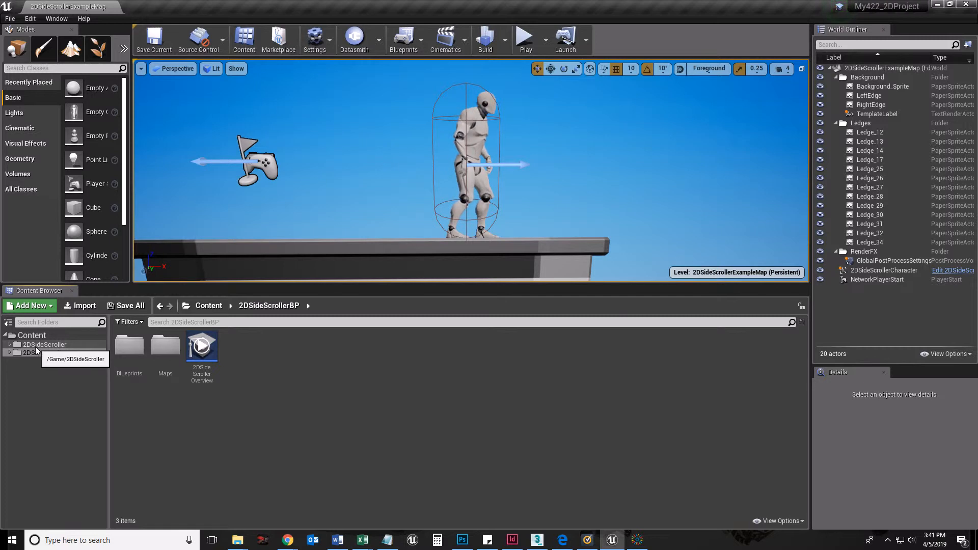
pyautogui.click(43, 345)
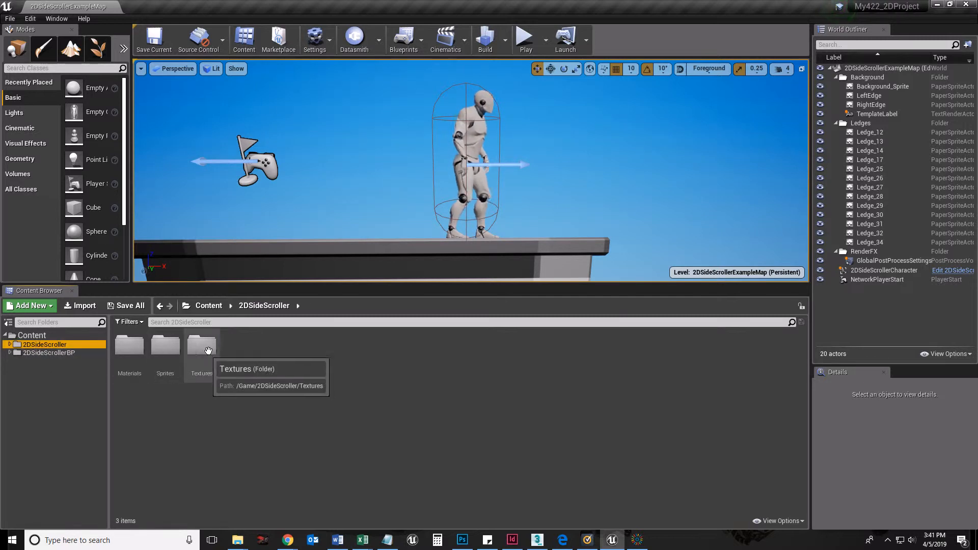
pyautogui.click(201, 345)
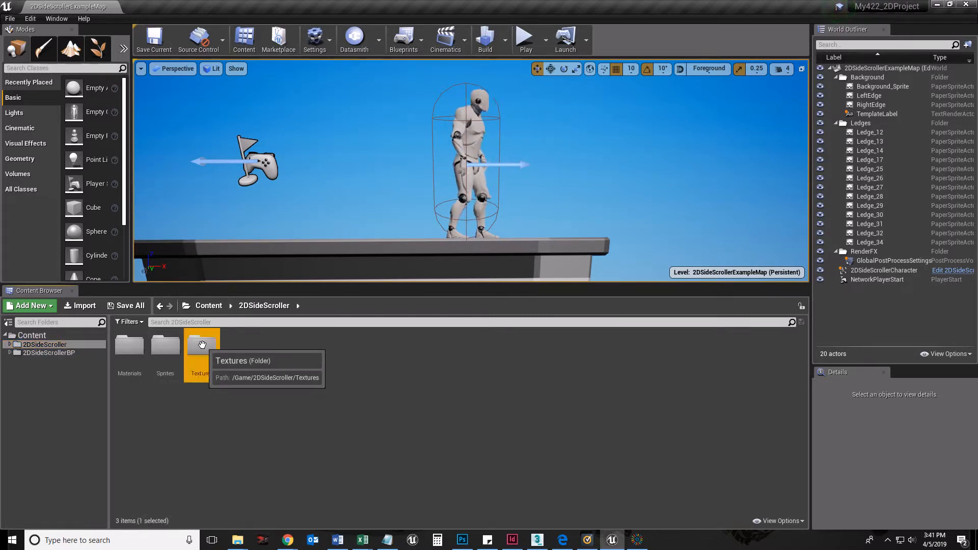
pyautogui.doubleClick(202, 345)
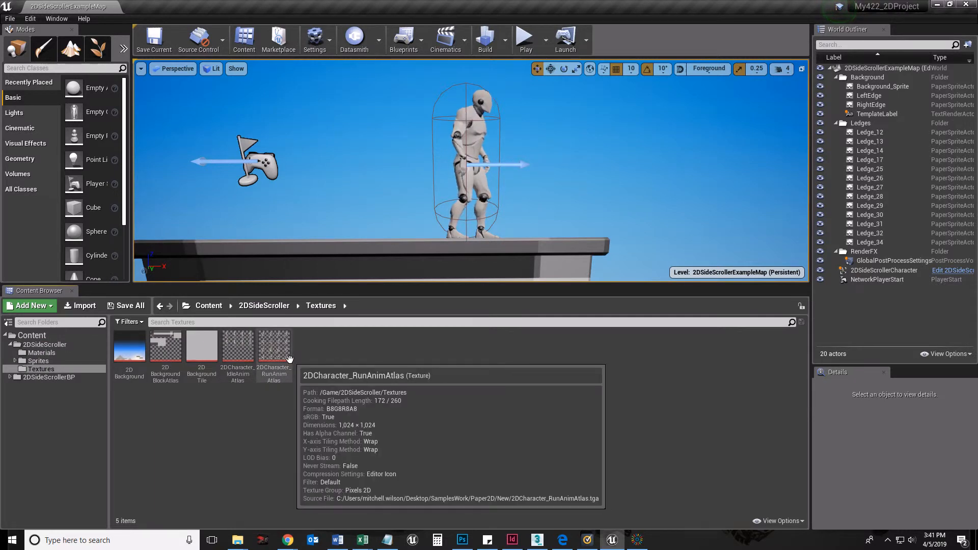
pyautogui.moveTo(341, 388)
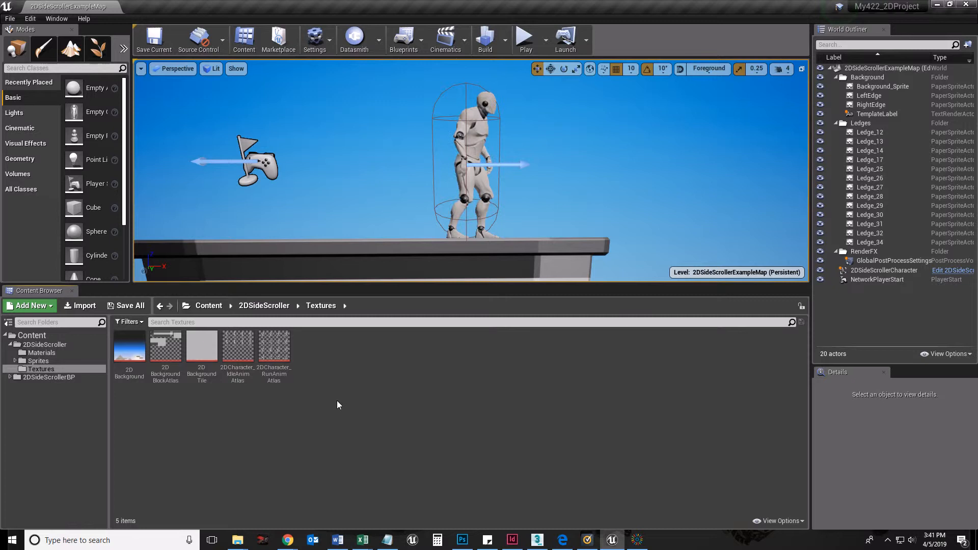
# - Import 02RoboRunJumpSheet.png from the SpriteSheets folder into /Game/2DSideScroller/Textures
pyautogui.click(29, 305)
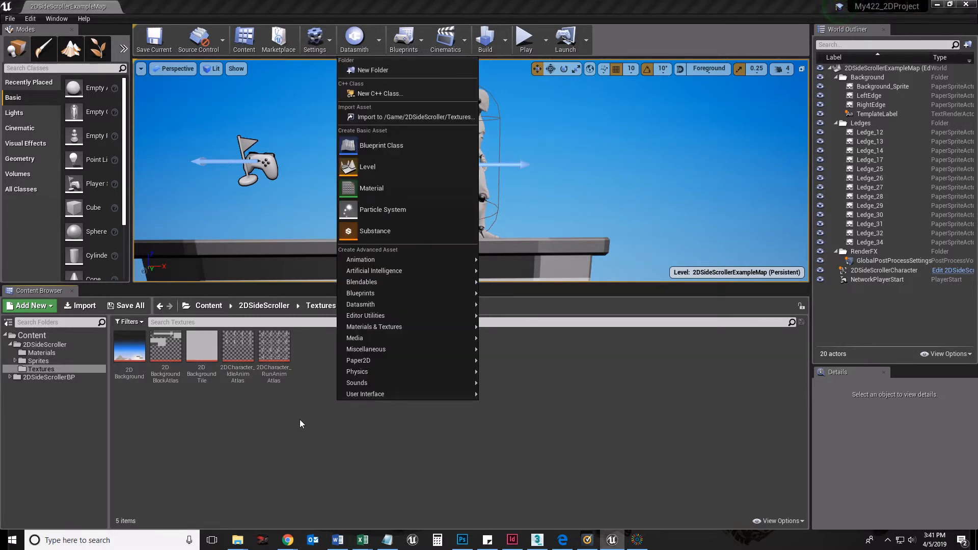
pyautogui.click(416, 116)
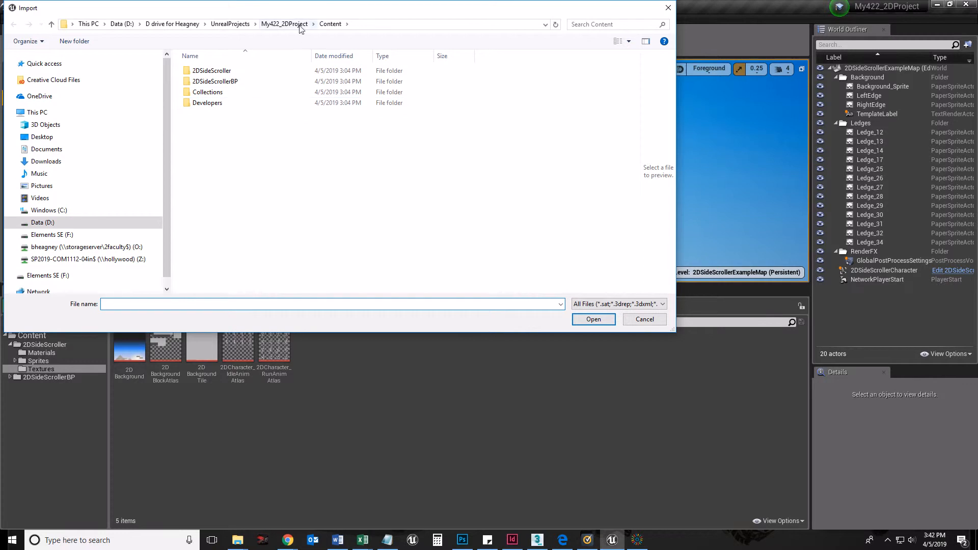
pyautogui.click(284, 23)
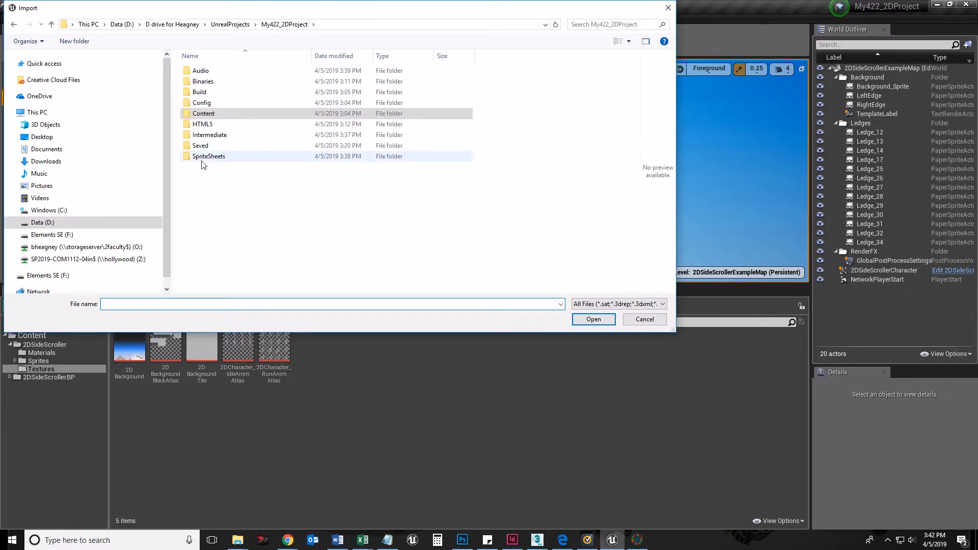
pyautogui.doubleClick(208, 155)
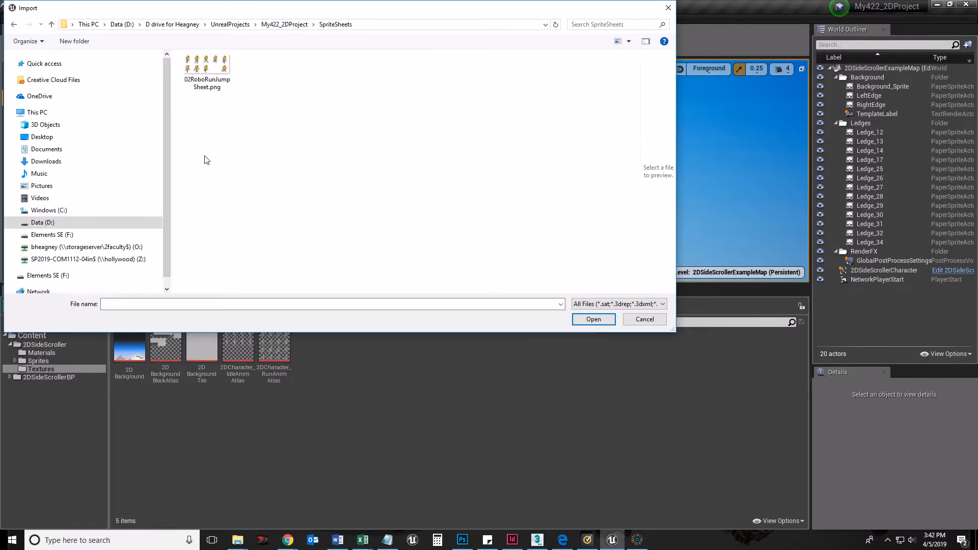
pyautogui.click(593, 319)
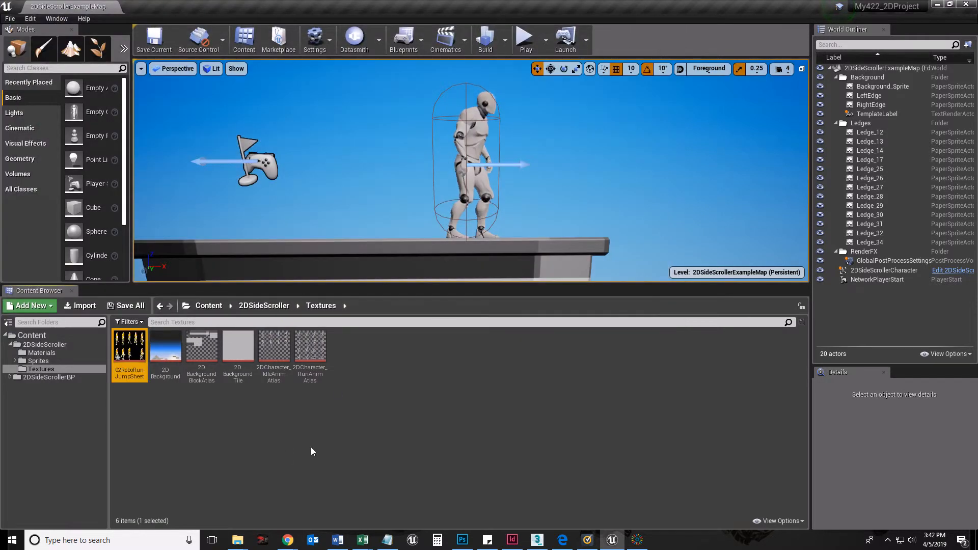
pyautogui.moveTo(130, 349)
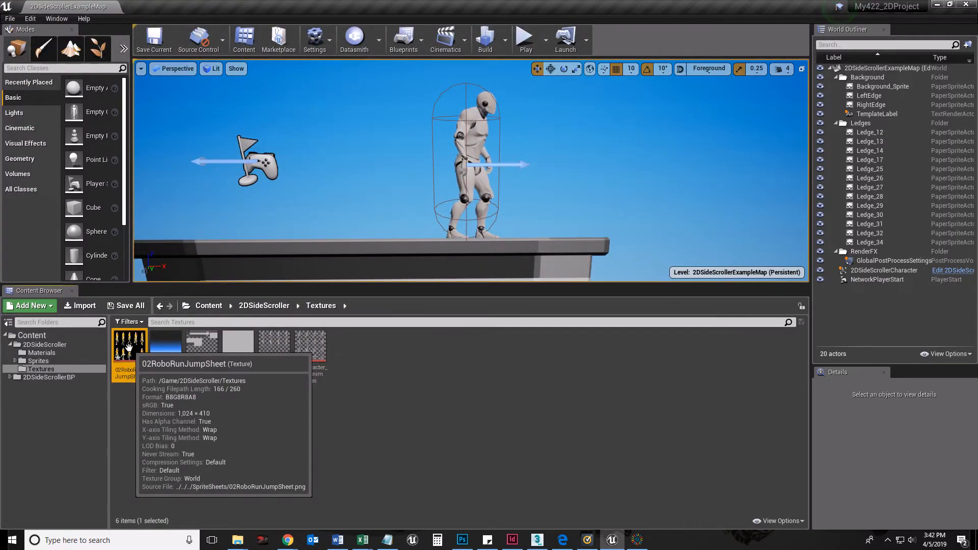
# - Extract sprites from the imported sheet using the naming template 'Robo'
pyautogui.rightClick(130, 347)
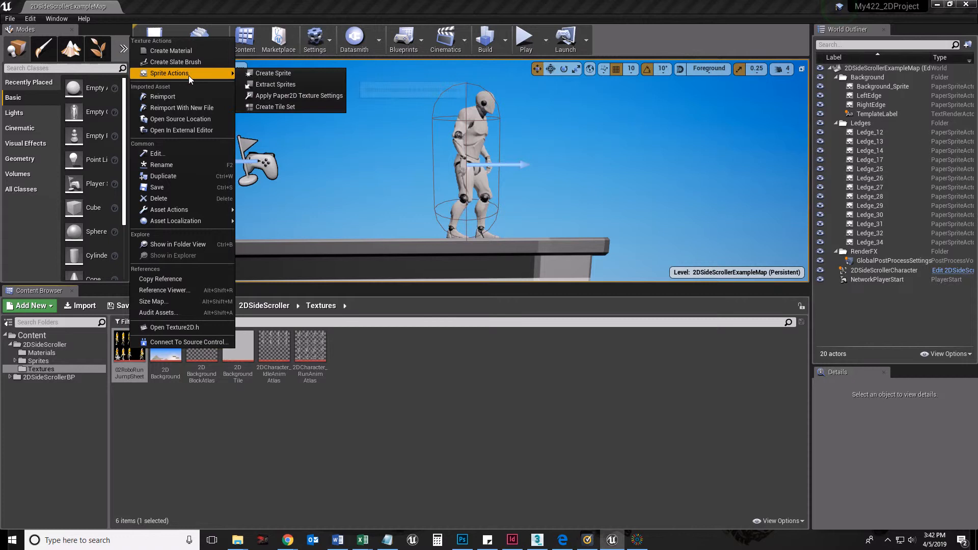
pyautogui.click(274, 84)
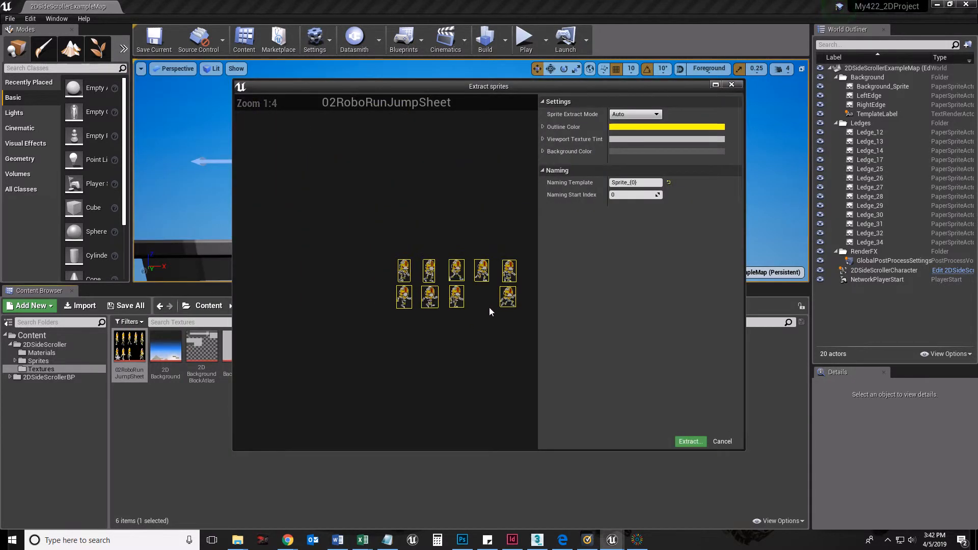
pyautogui.scroll(3)
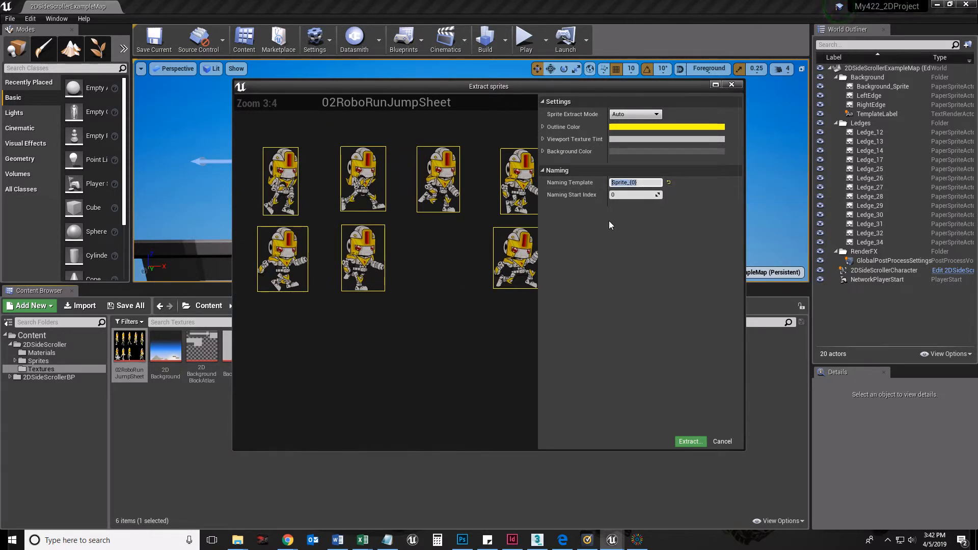
pyautogui.write('Robo')
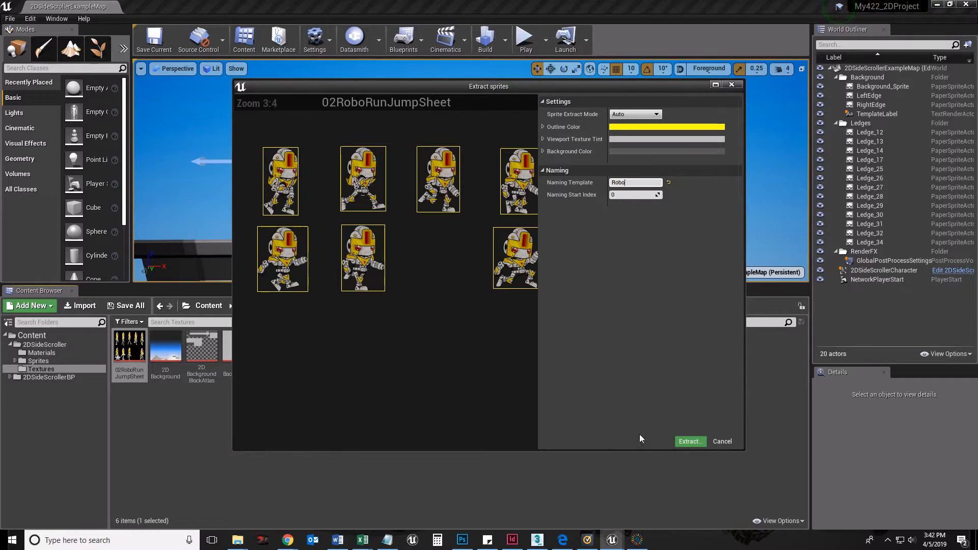
pyautogui.click(690, 441)
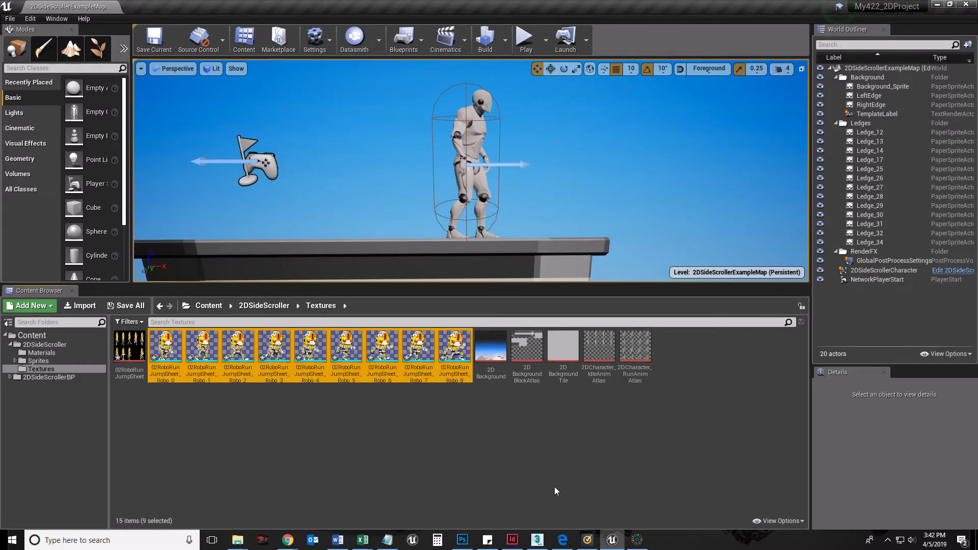
pyautogui.click(165, 346)
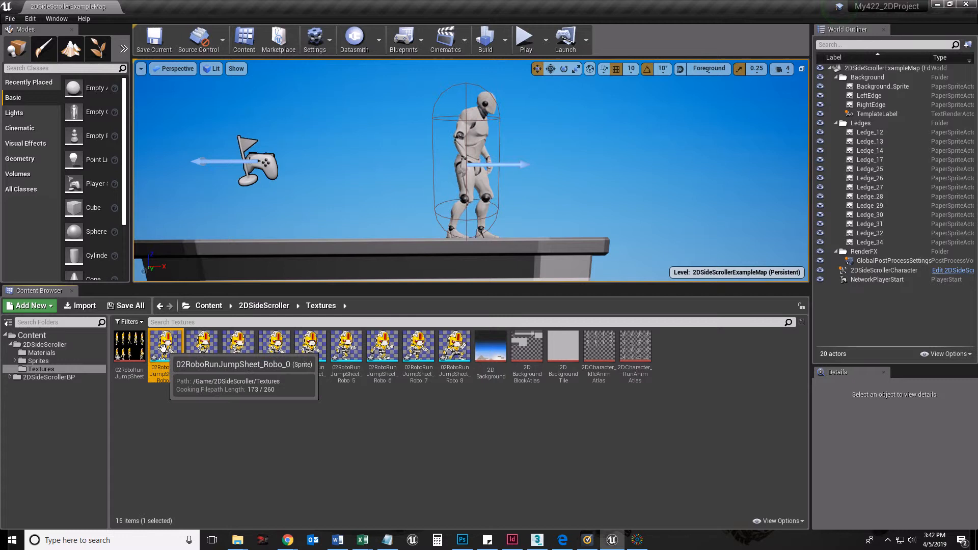
pyautogui.moveTo(395, 364)
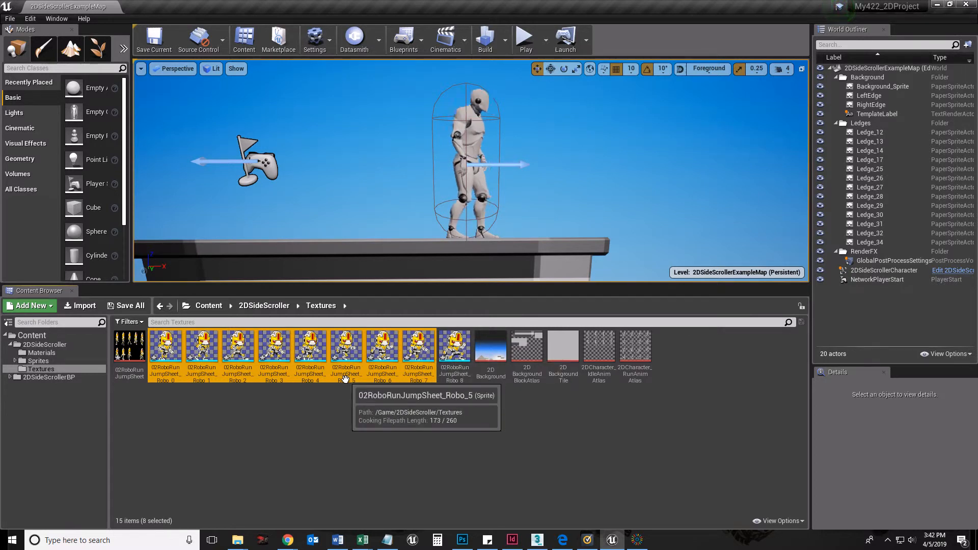
pyautogui.moveTo(455, 350)
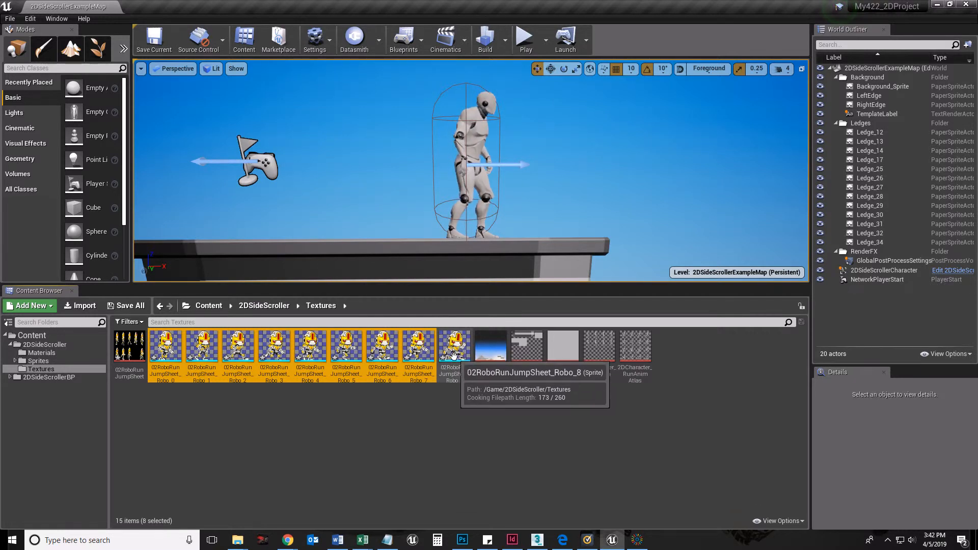
pyautogui.moveTo(168, 350)
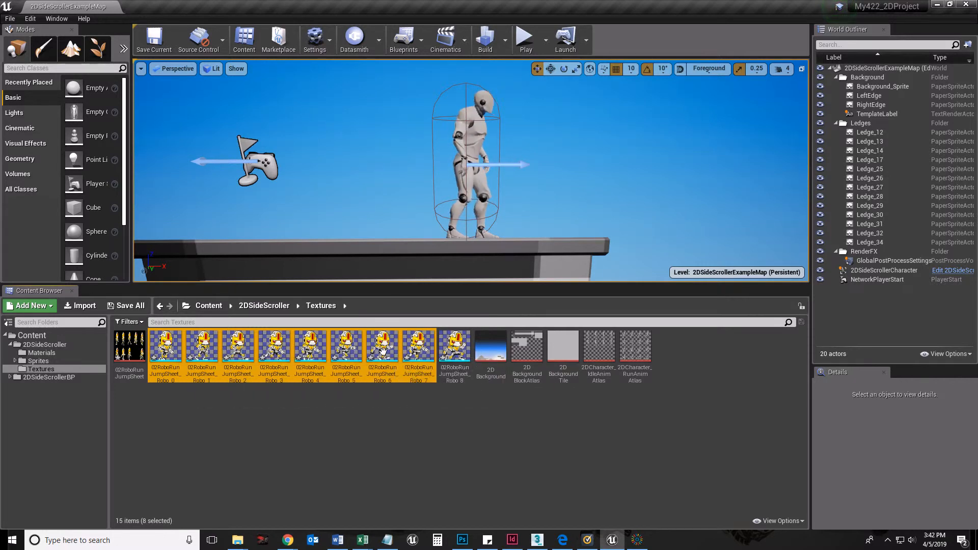
pyautogui.moveTo(345, 355)
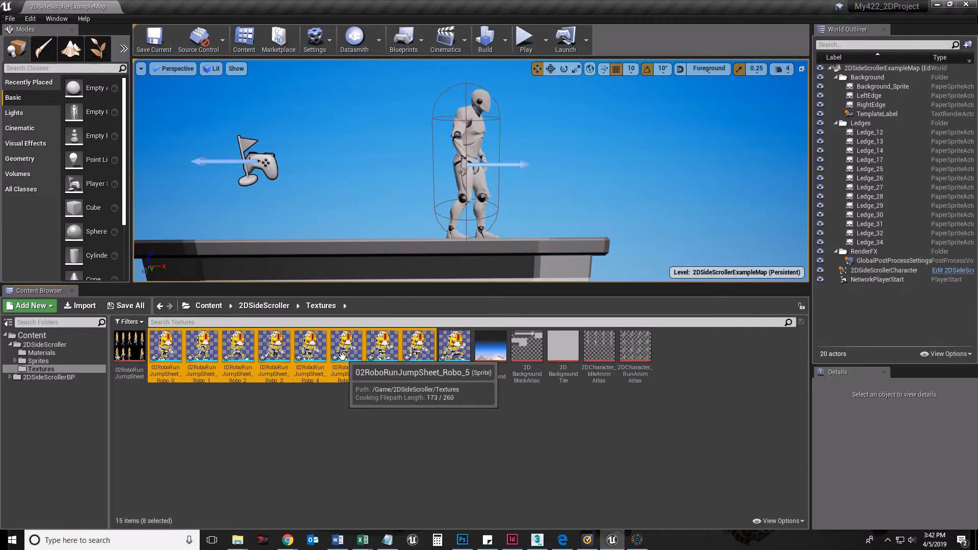
pyautogui.moveTo(273, 344)
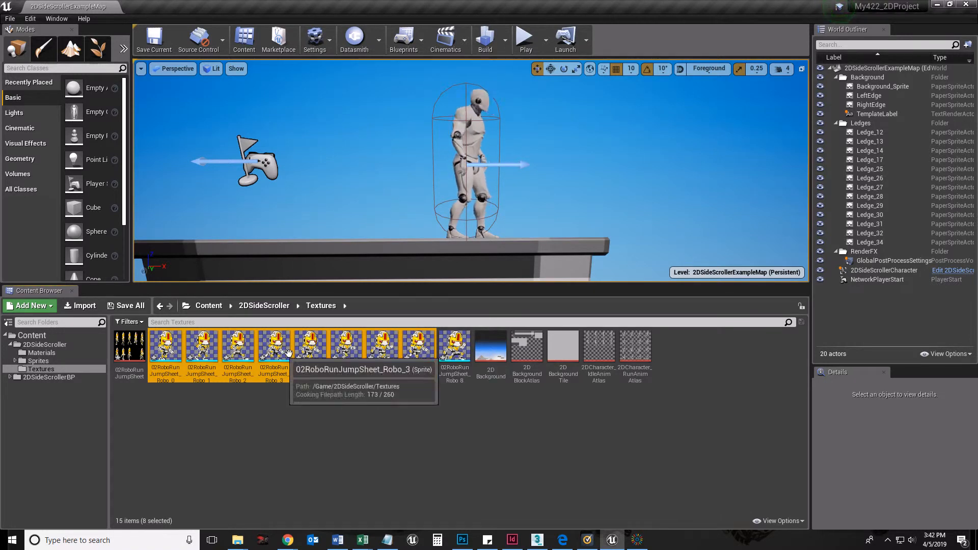
pyautogui.moveTo(310, 346)
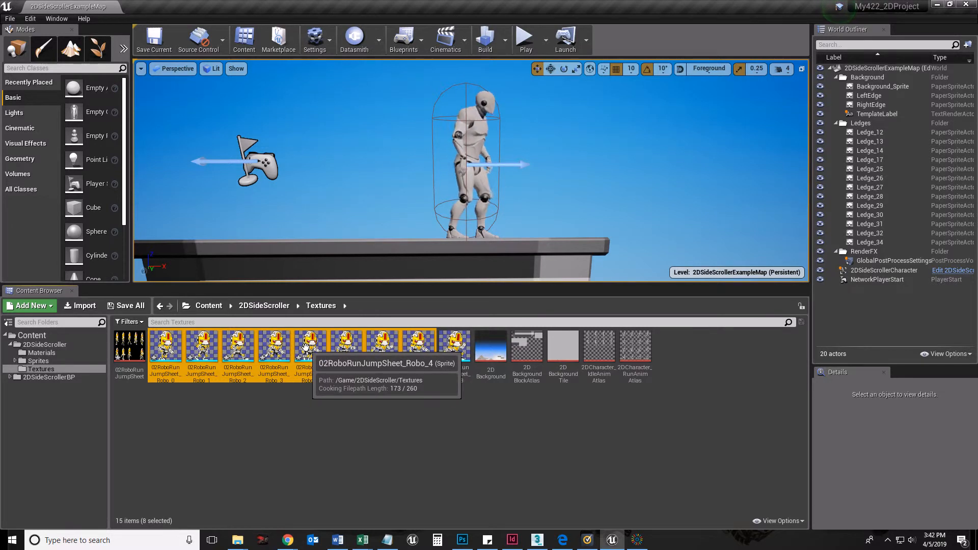
pyautogui.moveTo(202, 350)
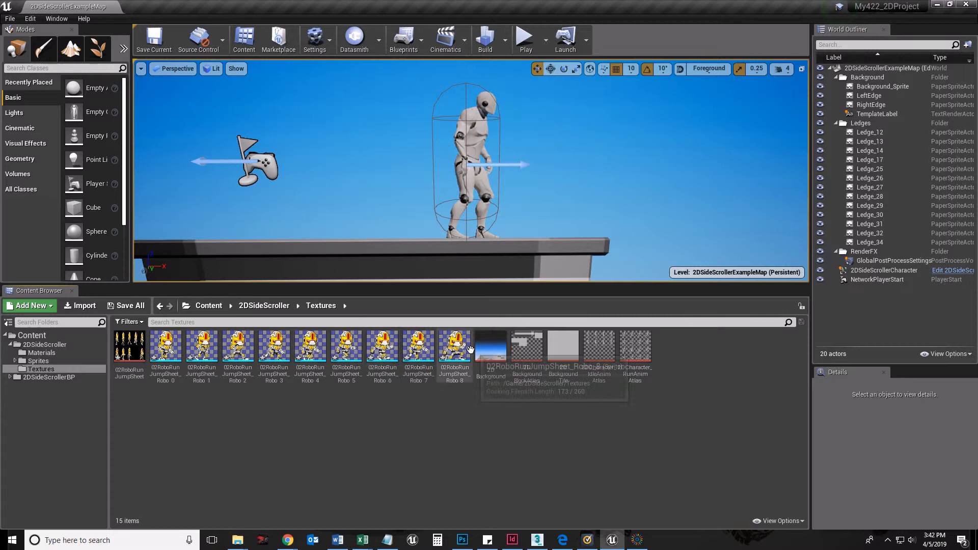
# - Create RoboIdle, RoboJump and RoboRun folders in Sprites and expand Sprites to show them
pyautogui.click(38, 360)
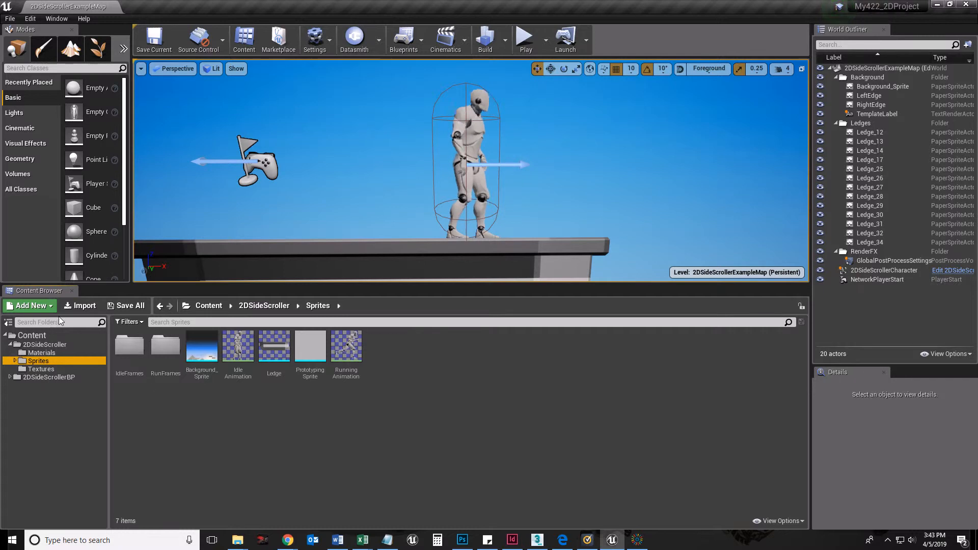
pyautogui.click(30, 305)
pyautogui.write('RoboRun')
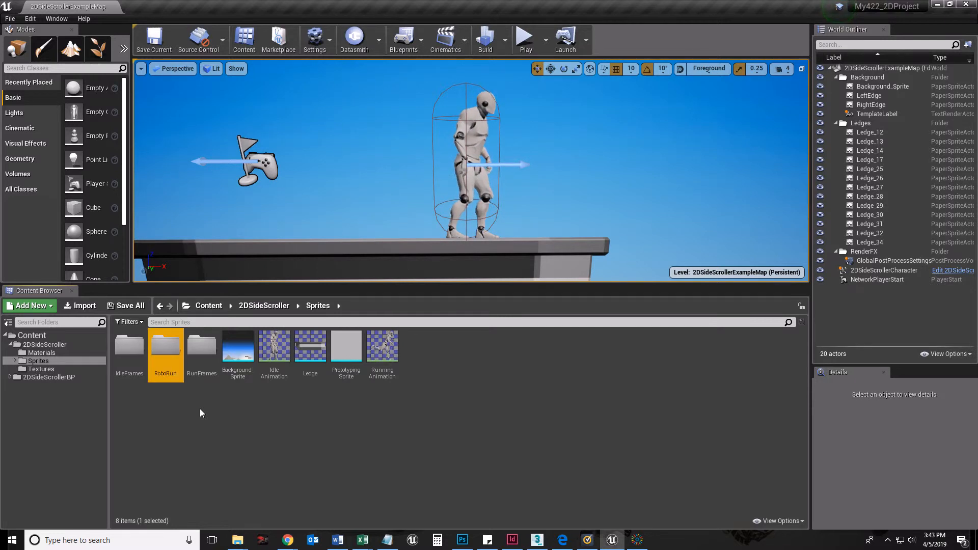
pyautogui.click(33, 306)
pyautogui.write('RoboId')
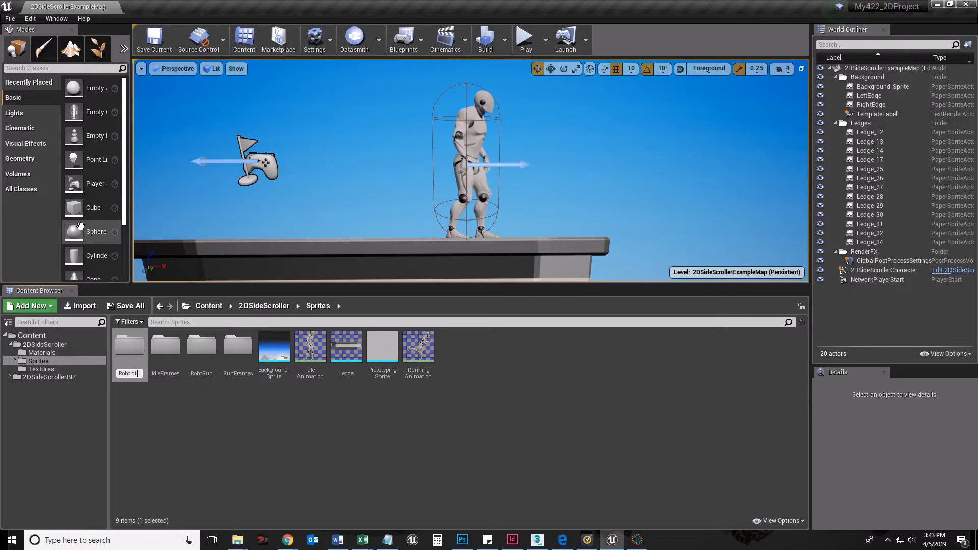
pyautogui.click(28, 306)
pyautogui.write('Ro')
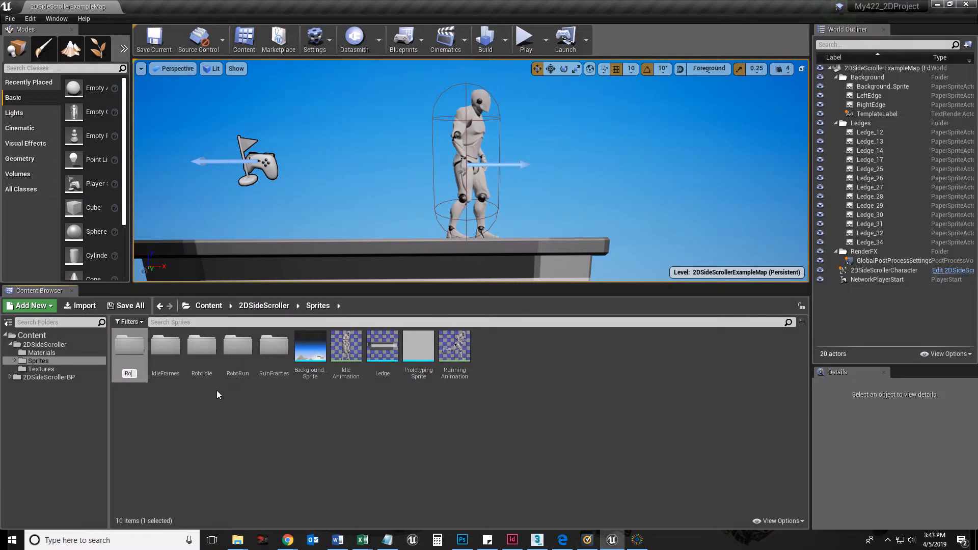
pyautogui.click(201, 345)
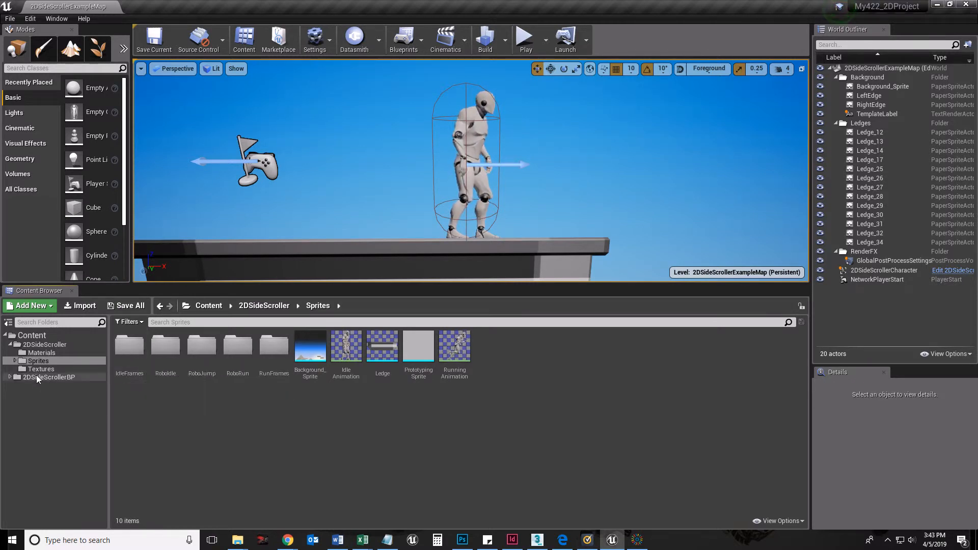
pyautogui.click(38, 361)
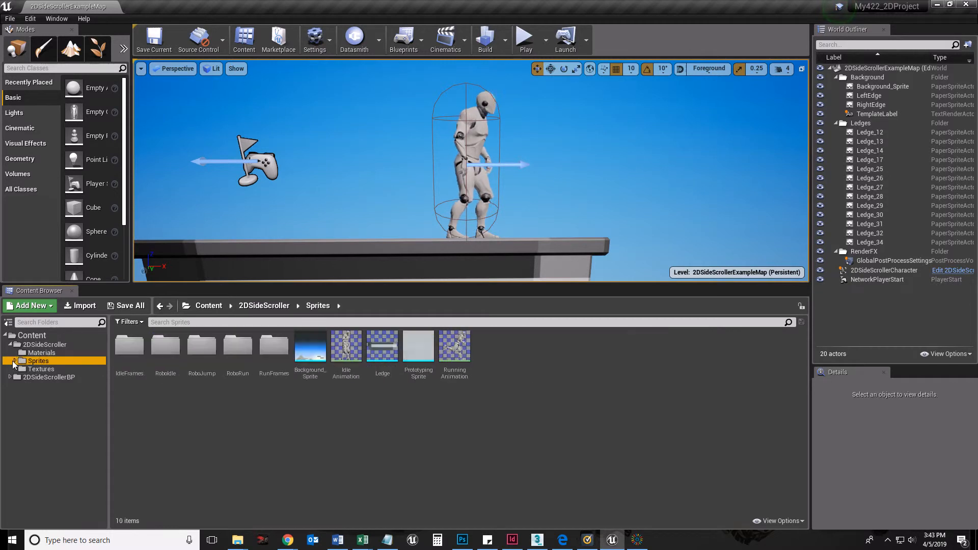
pyautogui.click(13, 361)
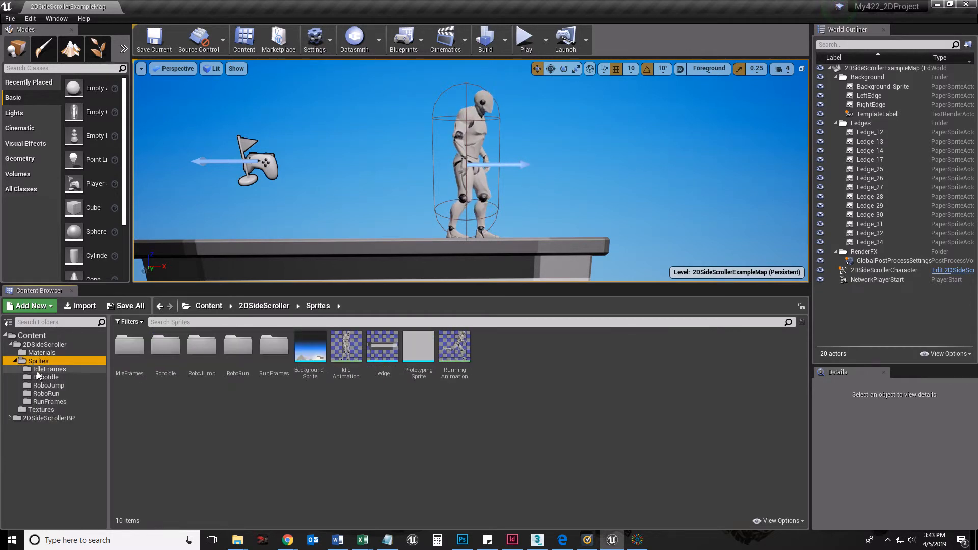
# - Move the nine 02RoboRunJumpSheet_Robo sprites from Textures into the RoboRun folder
pyautogui.click(41, 410)
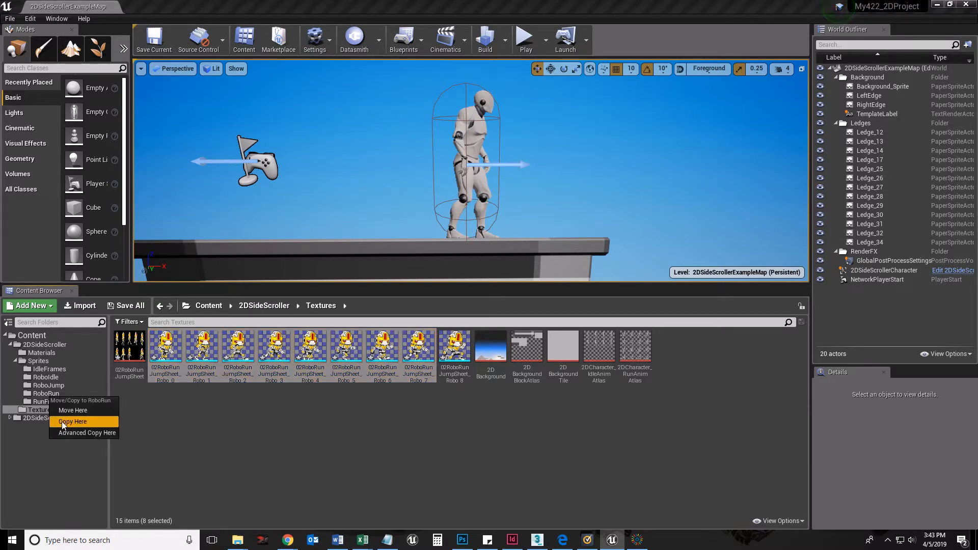
pyautogui.moveTo(73, 410)
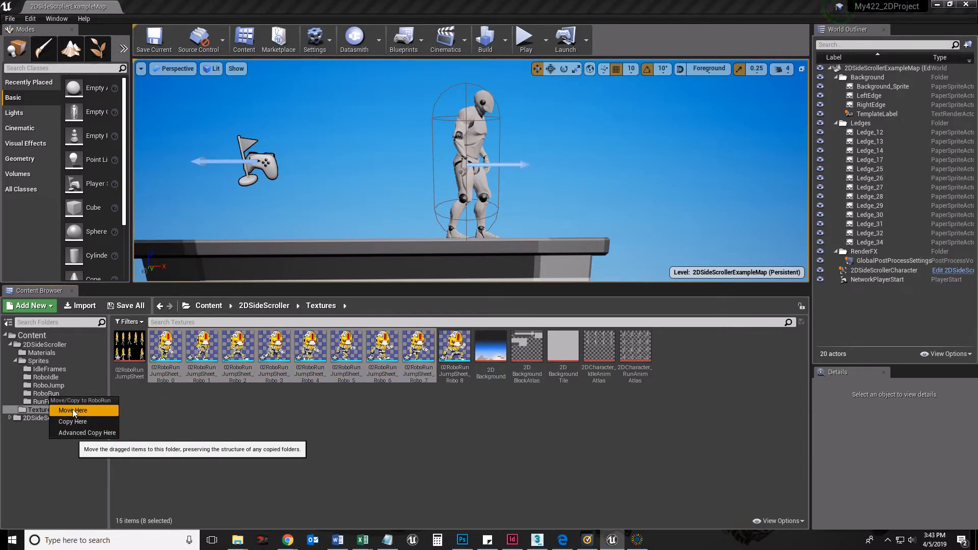
pyautogui.click(73, 411)
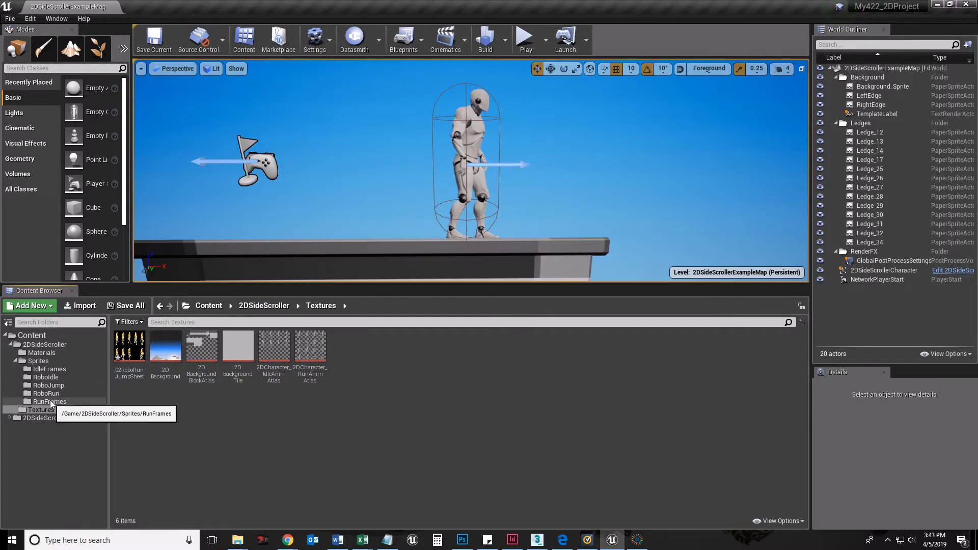
# - Copy the Robo_4 sprite from RoboRun into the RoboIdle folder and view it there
pyautogui.click(46, 393)
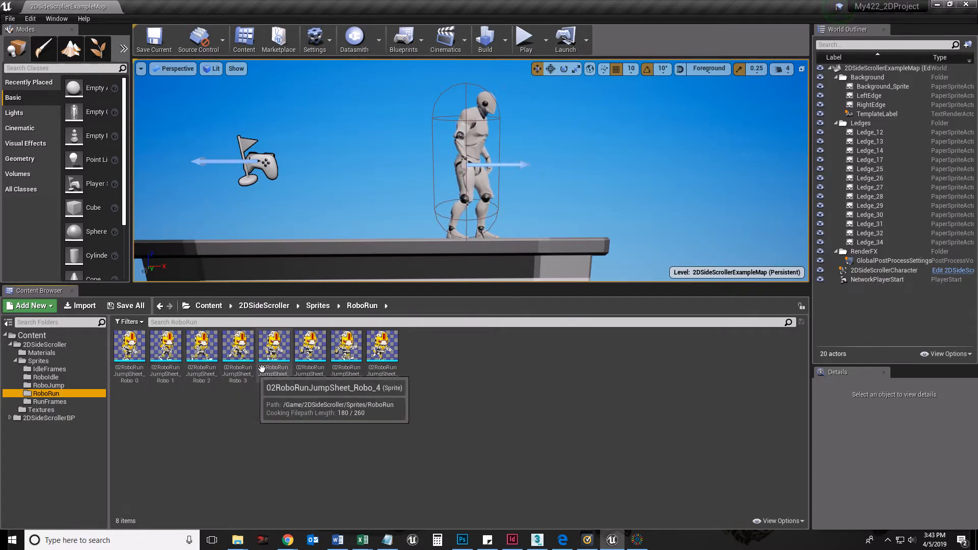
pyautogui.click(273, 346)
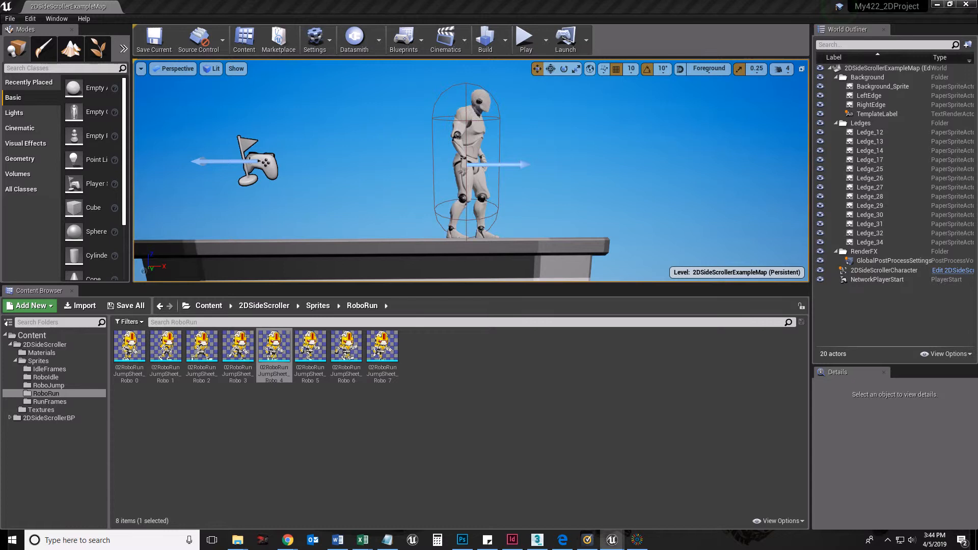
pyautogui.moveTo(273, 346)
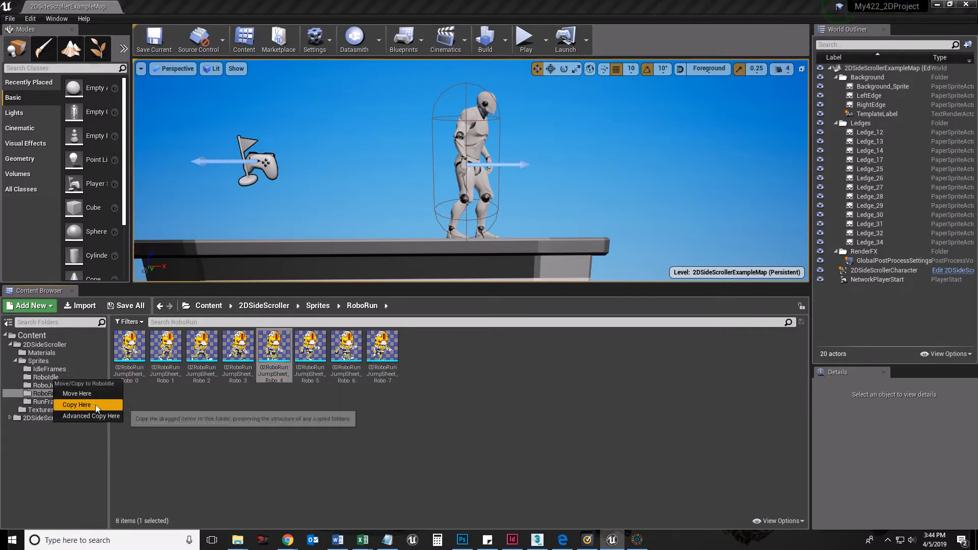
pyautogui.click(78, 404)
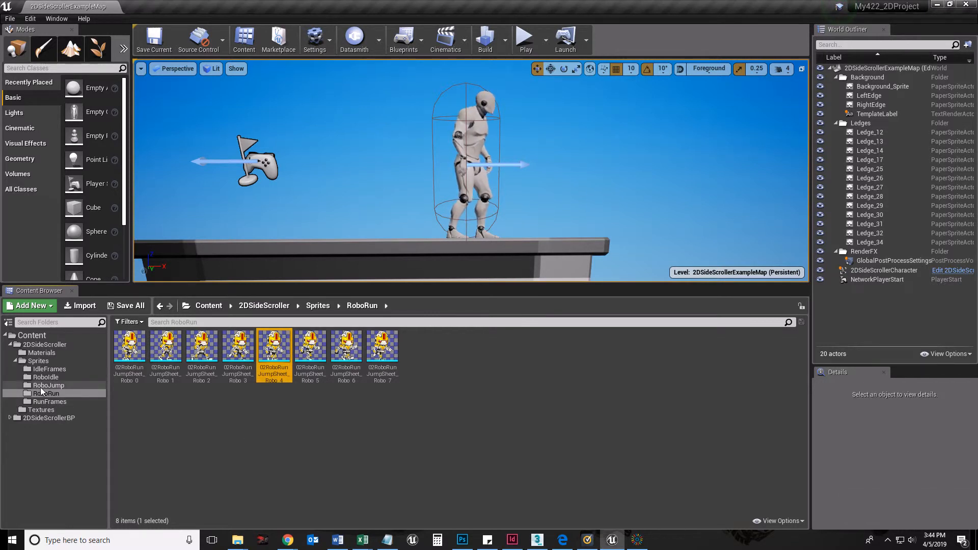
pyautogui.click(44, 377)
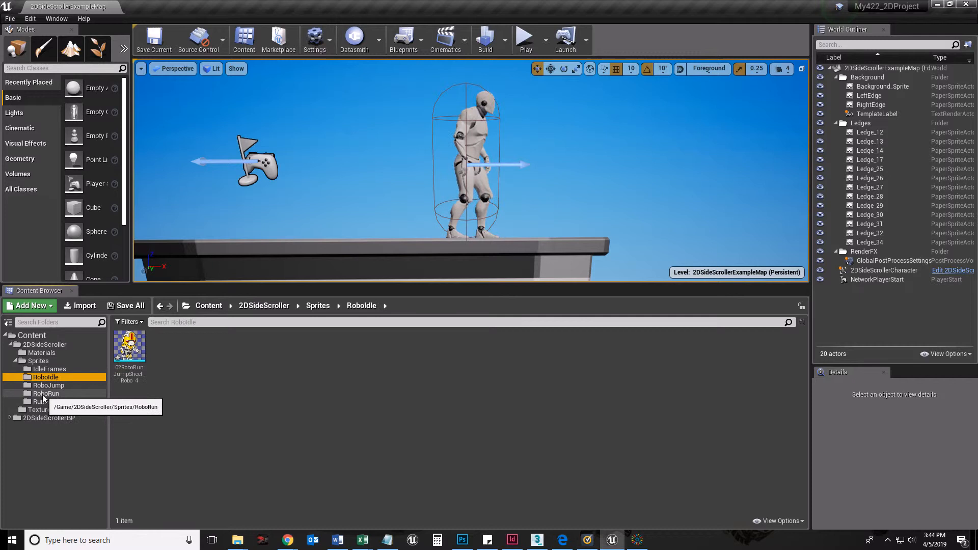
pyautogui.rightClick(129, 346)
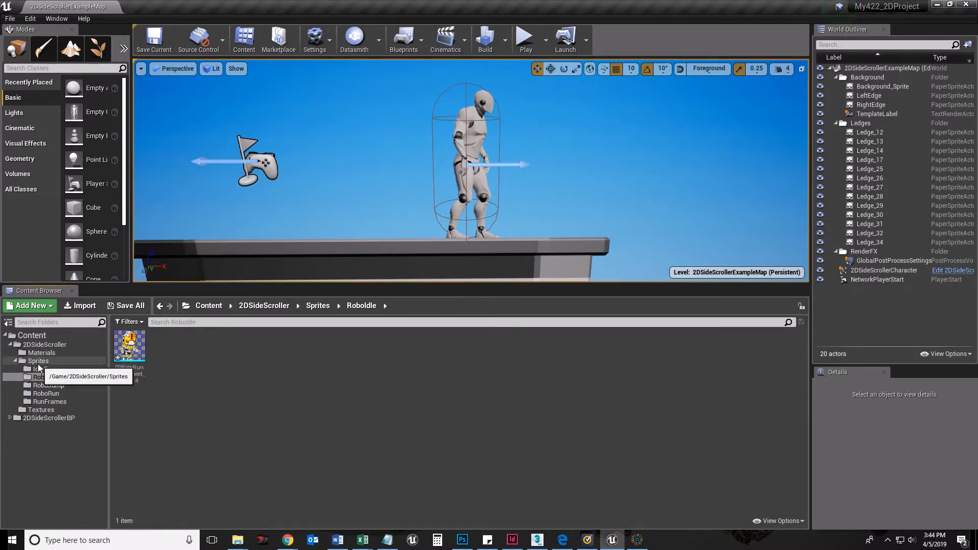
pyautogui.moveTo(130, 347)
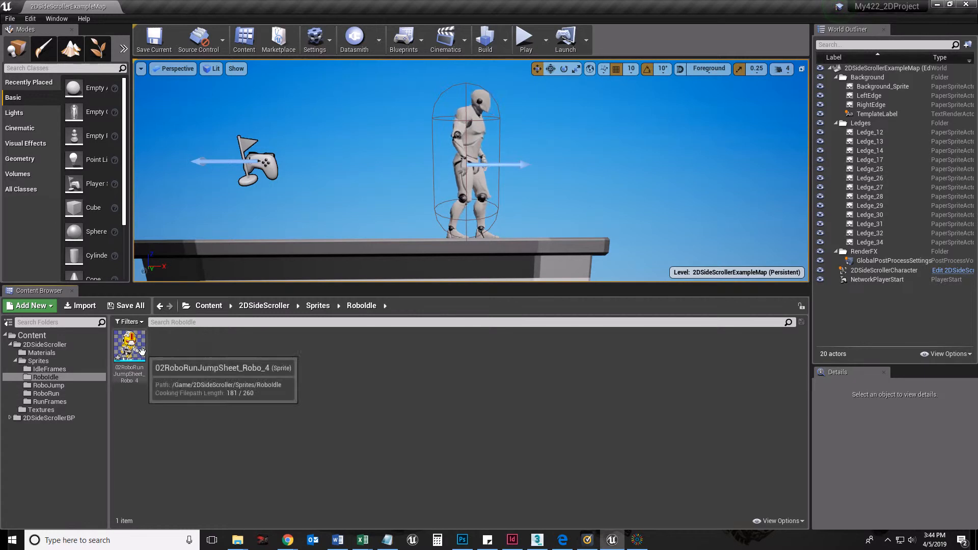
pyautogui.moveTo(43, 383)
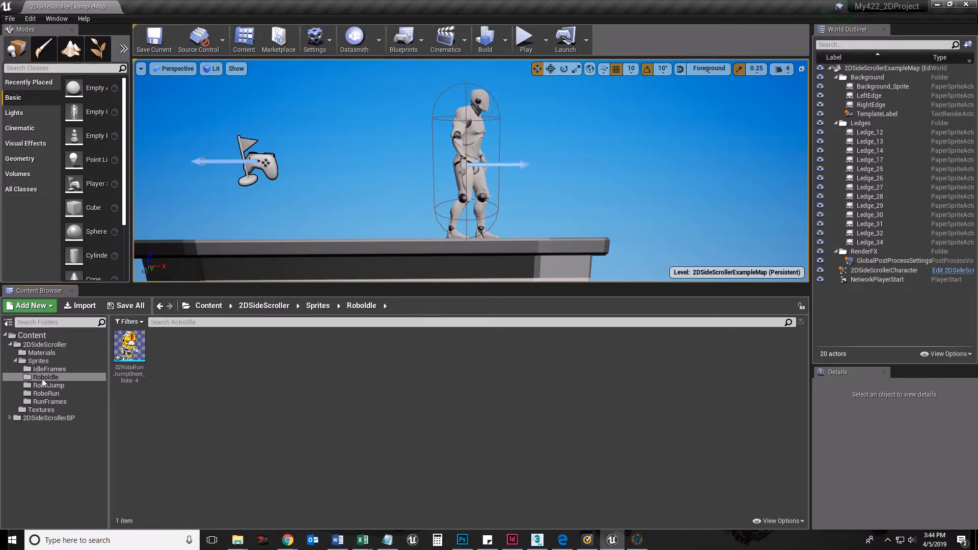
# - Browse RunFrames and RoboJump, then return to the Sprites folder to check the split
pyautogui.click(49, 402)
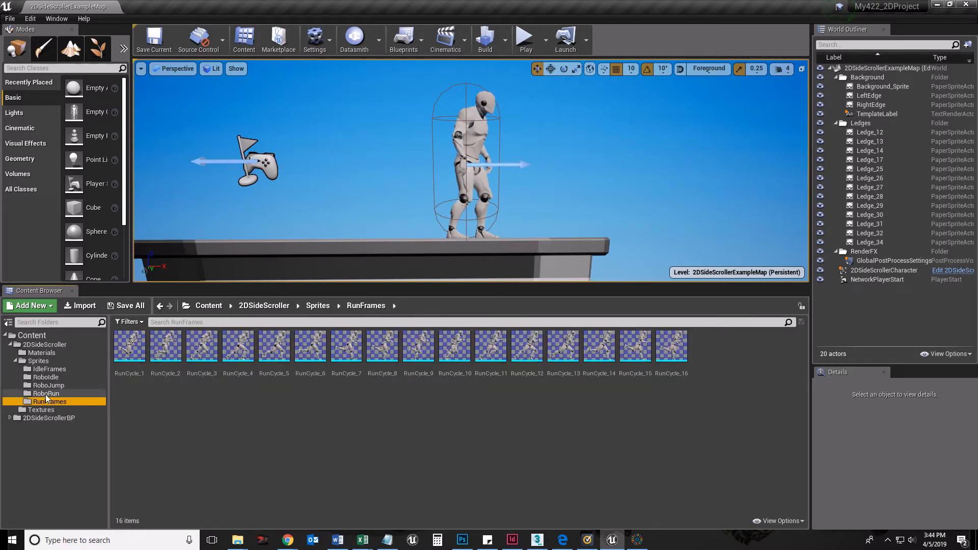
pyautogui.moveTo(49, 402)
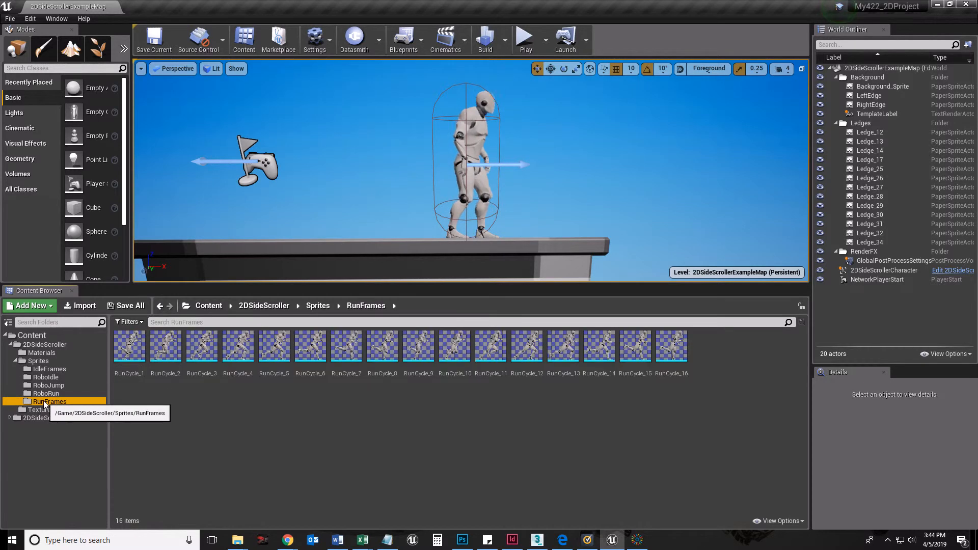
pyautogui.click(46, 386)
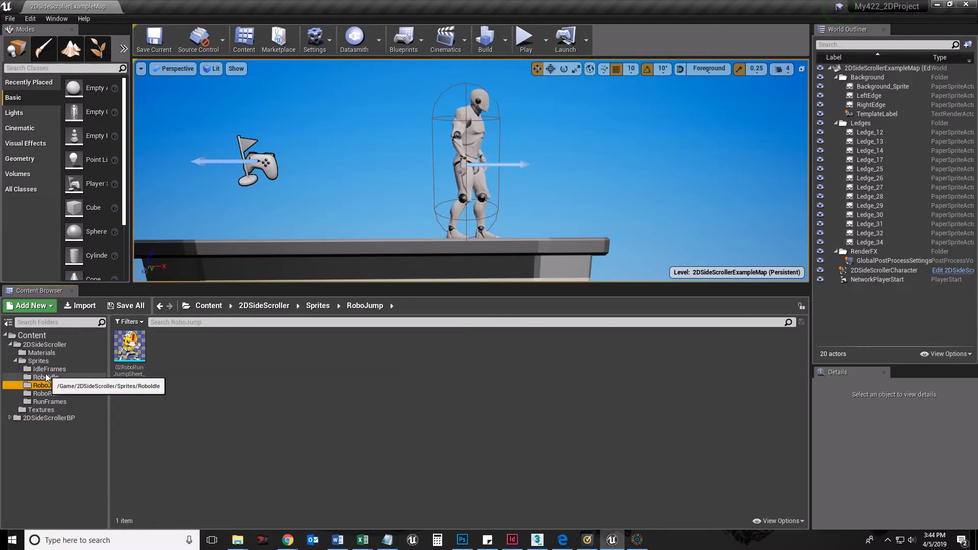
pyautogui.click(38, 360)
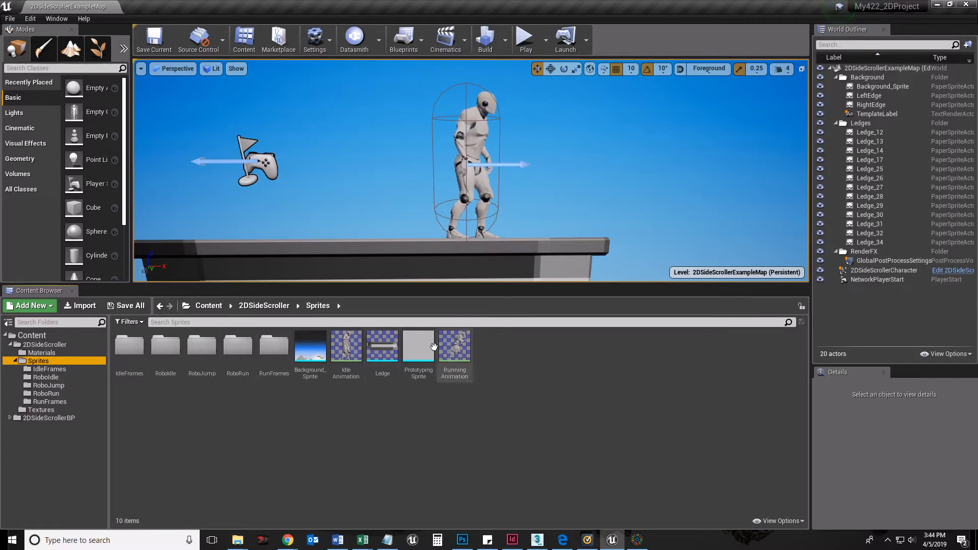
pyautogui.moveTo(44, 377)
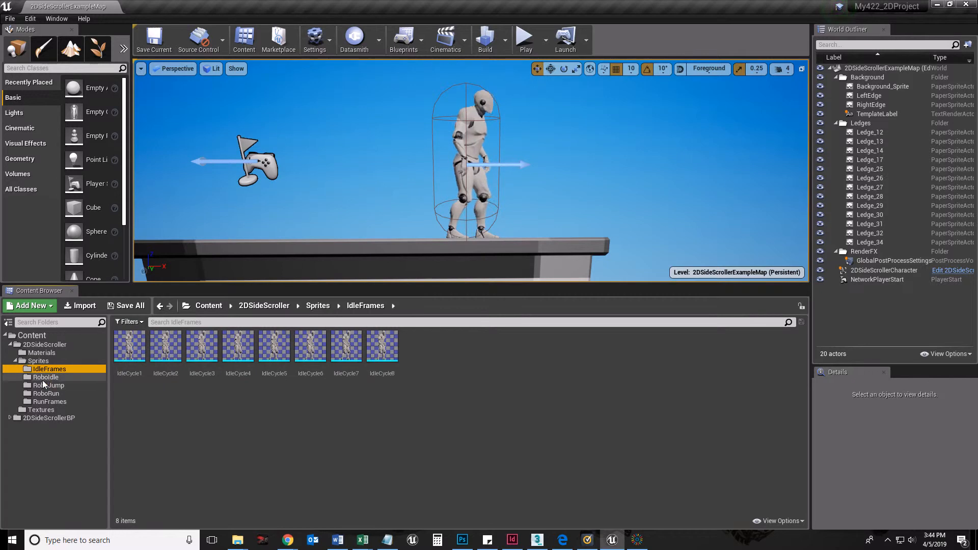
# - Create a Robo_Idle flipbook from the idle sprite and move it into Sprites
pyautogui.rightClick(130, 344)
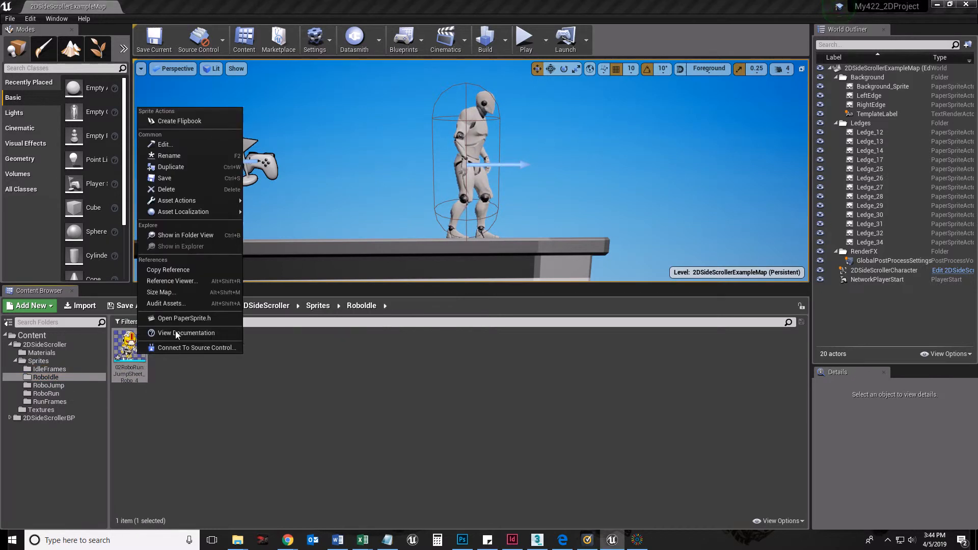
pyautogui.click(179, 121)
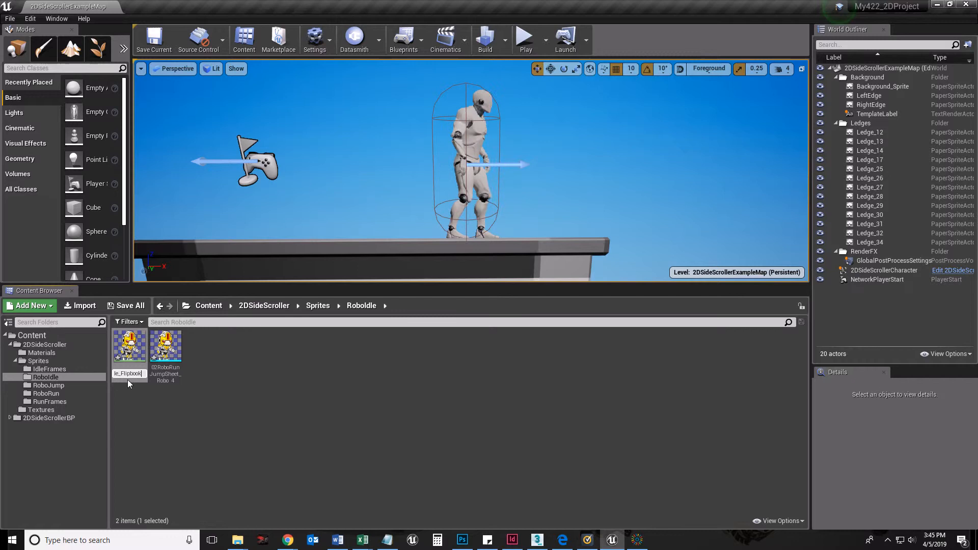
pyautogui.moveTo(165, 346)
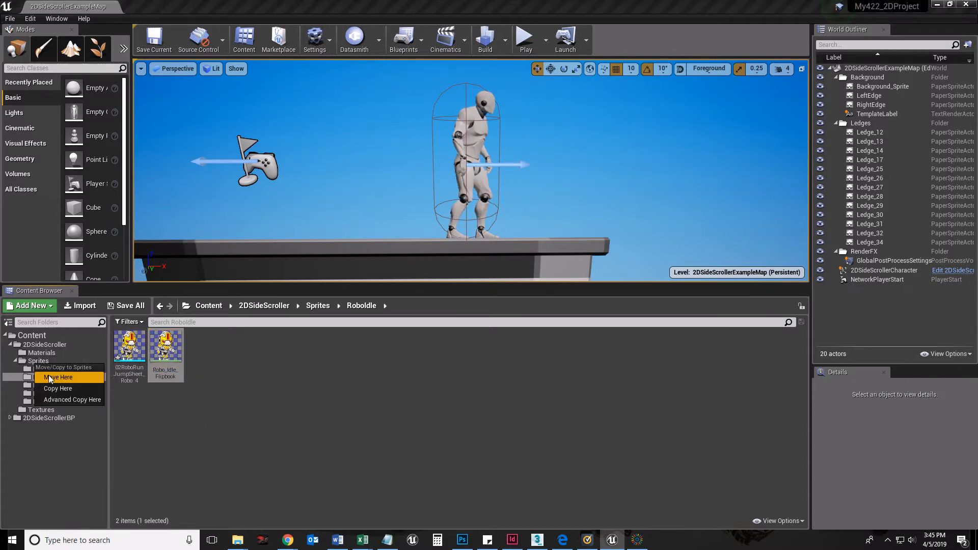
pyautogui.click(59, 377)
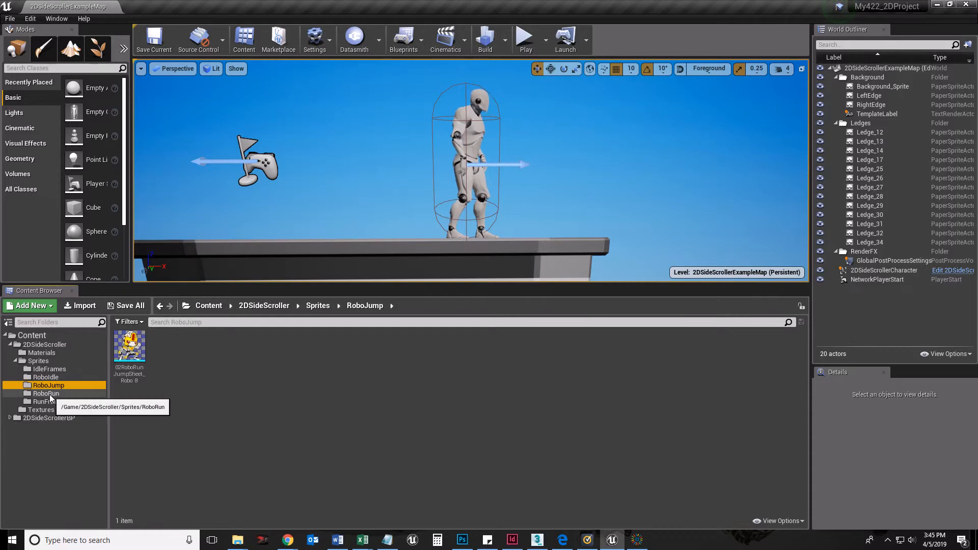
# - Create a flipbook from the RoboJump sprite, then view the RoboRun sprites
pyautogui.rightClick(129, 347)
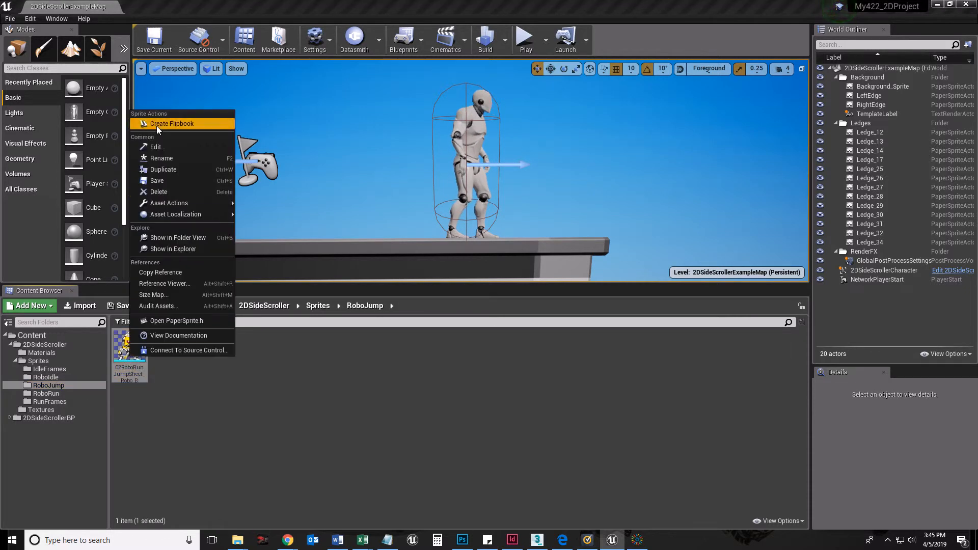
pyautogui.click(171, 123)
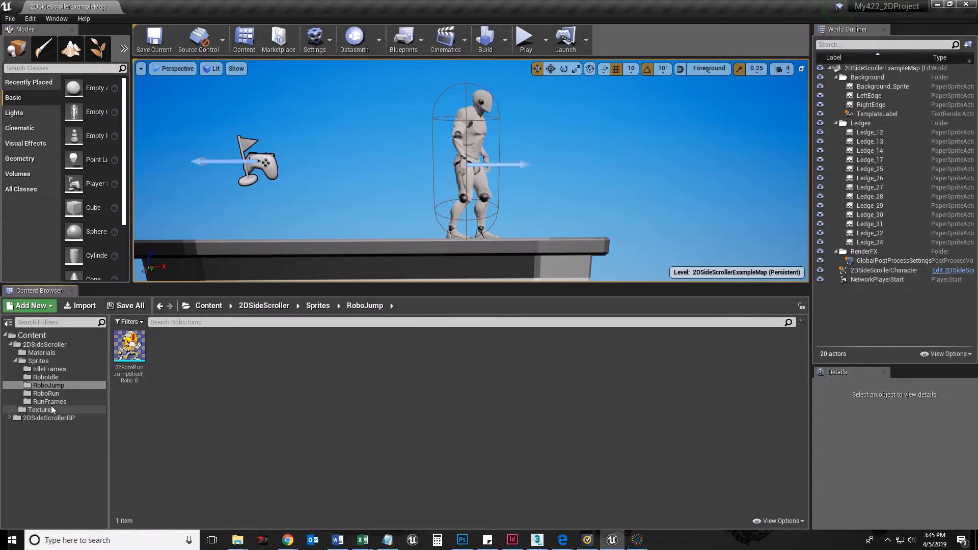
pyautogui.click(46, 393)
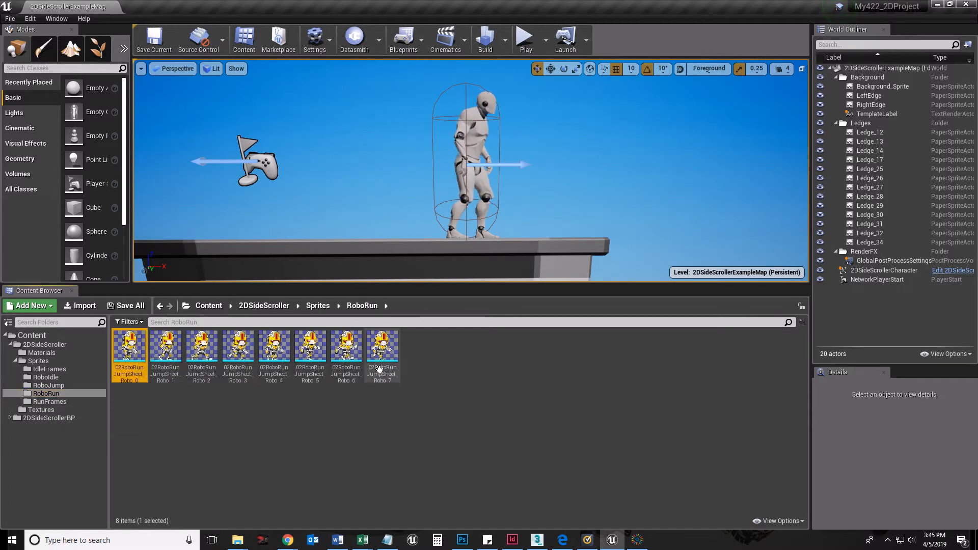
# - Create Robo_Run_Flipbook from the eight RoboRun sprites and move it into Sprites
pyautogui.rightClick(382, 346)
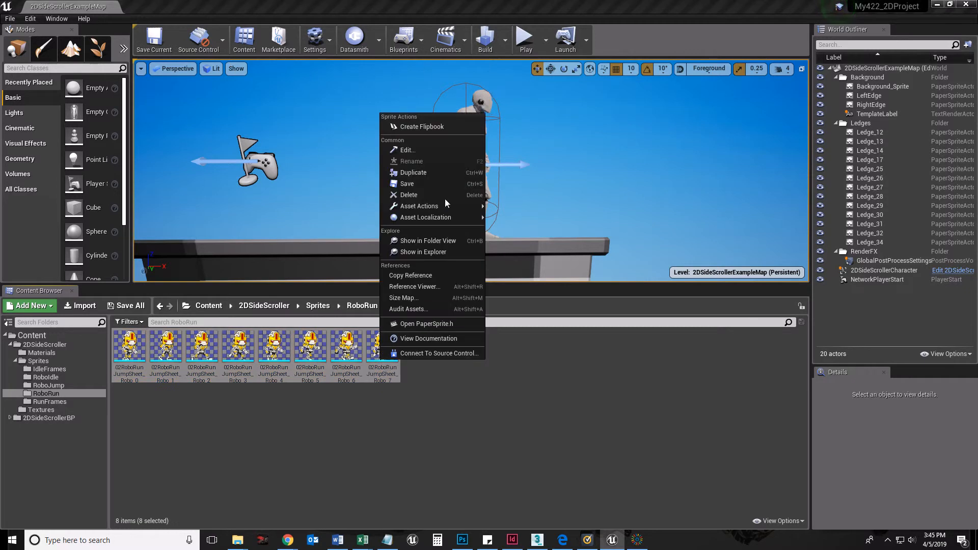
pyautogui.click(422, 127)
pyautogui.write('obo_Run_Fl')
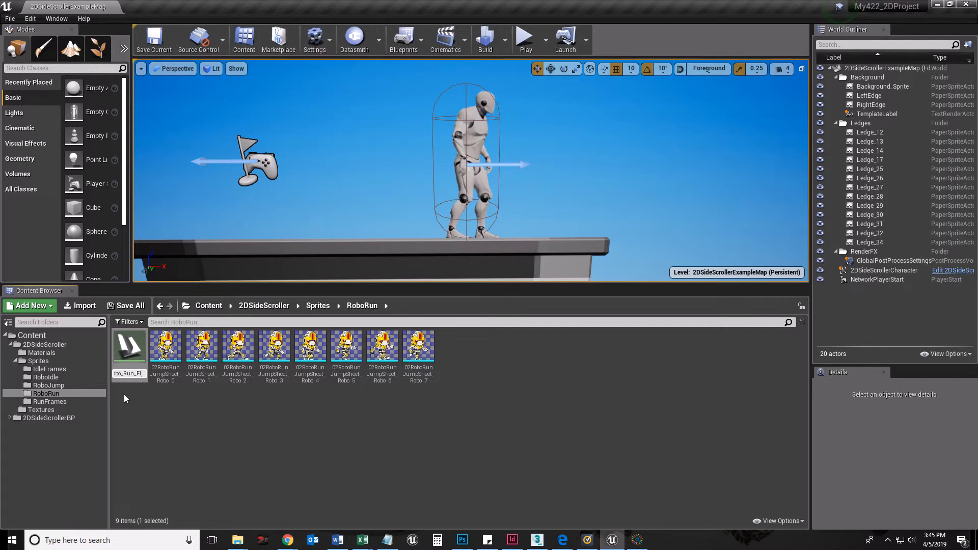
pyautogui.click(417, 343)
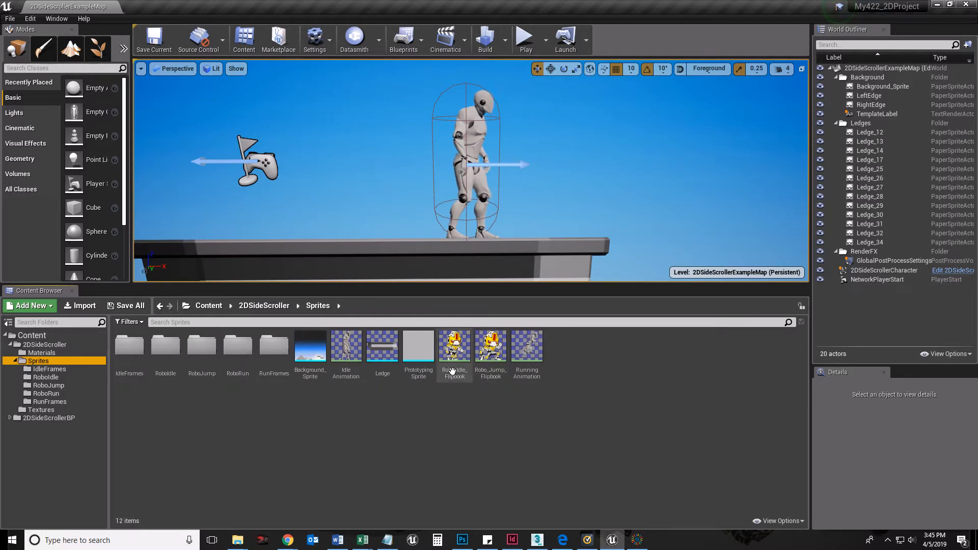
pyautogui.moveTo(45, 402)
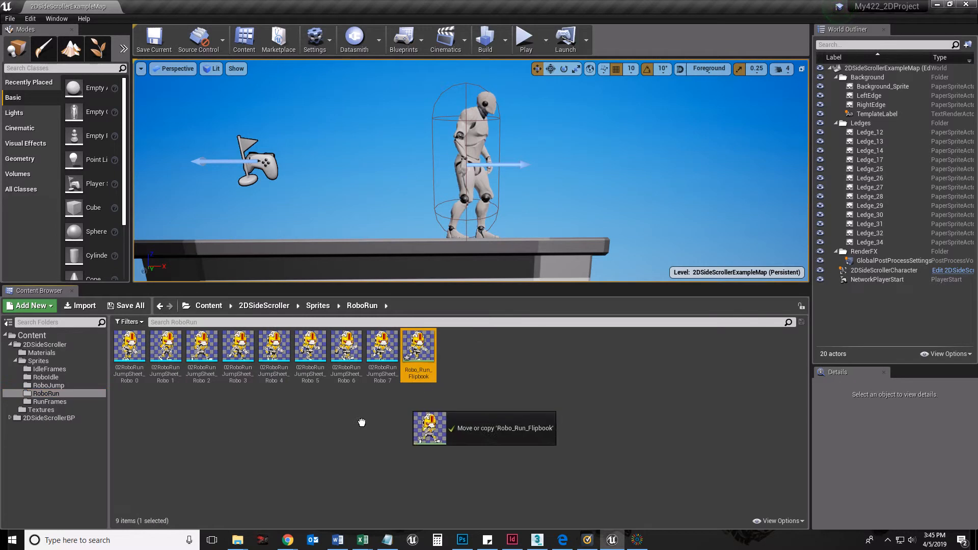
pyautogui.click(39, 360)
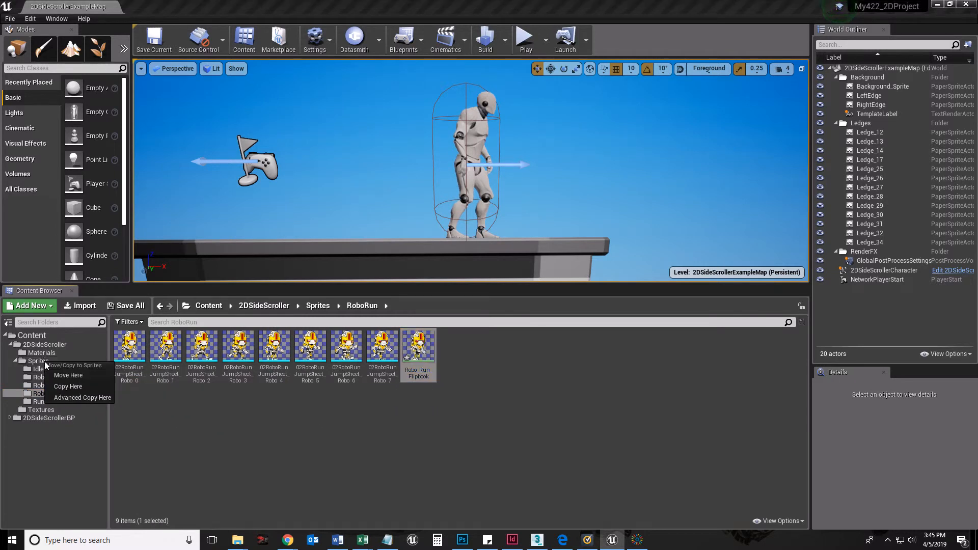
pyautogui.click(69, 375)
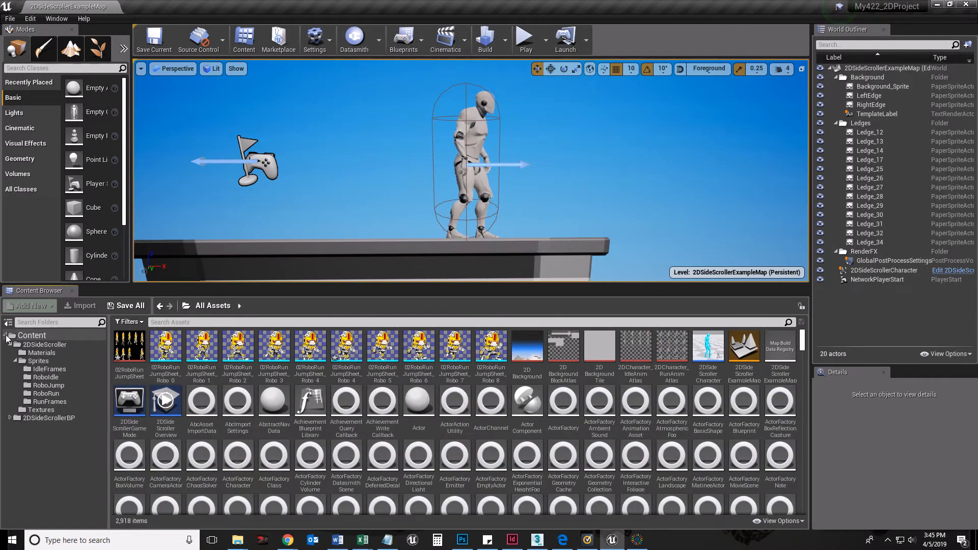
# - Navigate to 2DSideScrollerBP's Blueprints folder and select the 2DSideScrollerCharacter asset
pyautogui.click(8, 335)
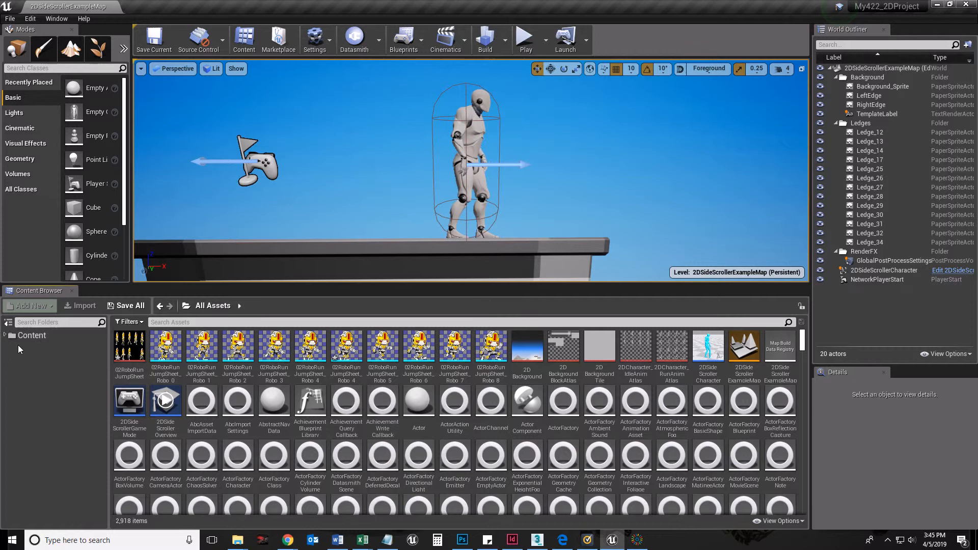
pyautogui.click(31, 336)
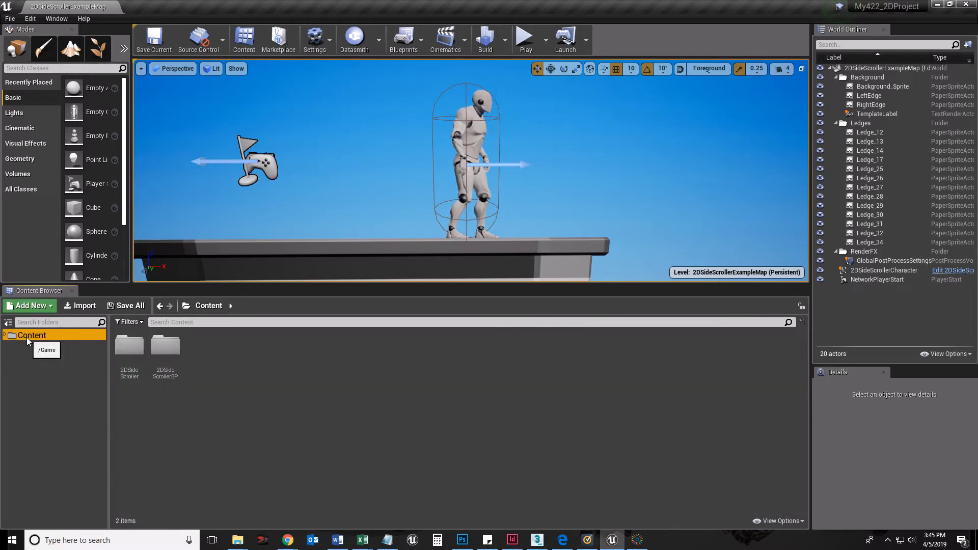
pyautogui.click(5, 335)
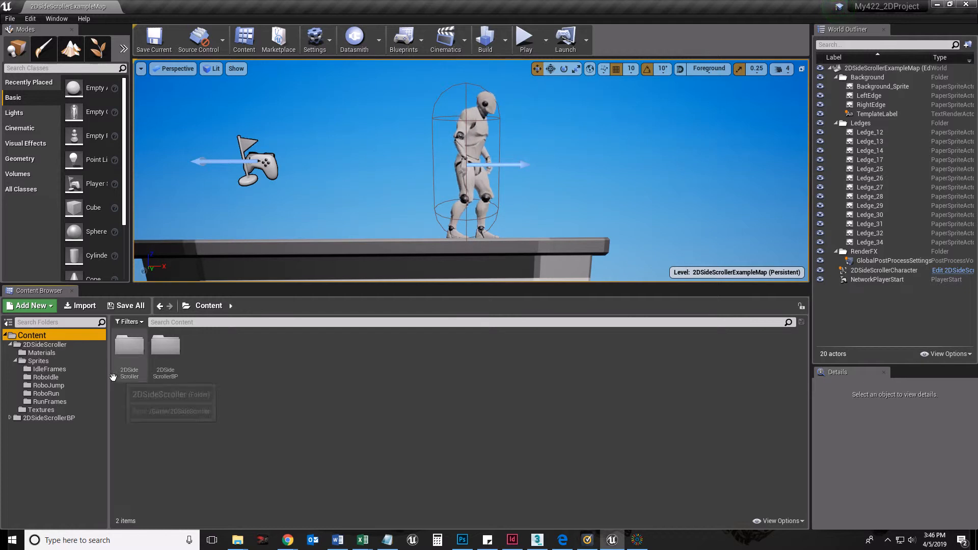
pyautogui.click(14, 344)
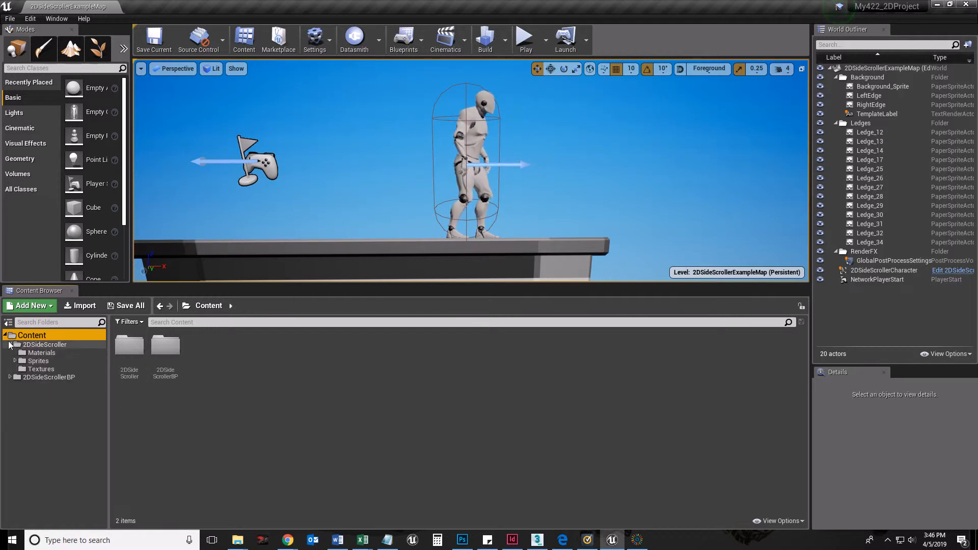
pyautogui.click(48, 353)
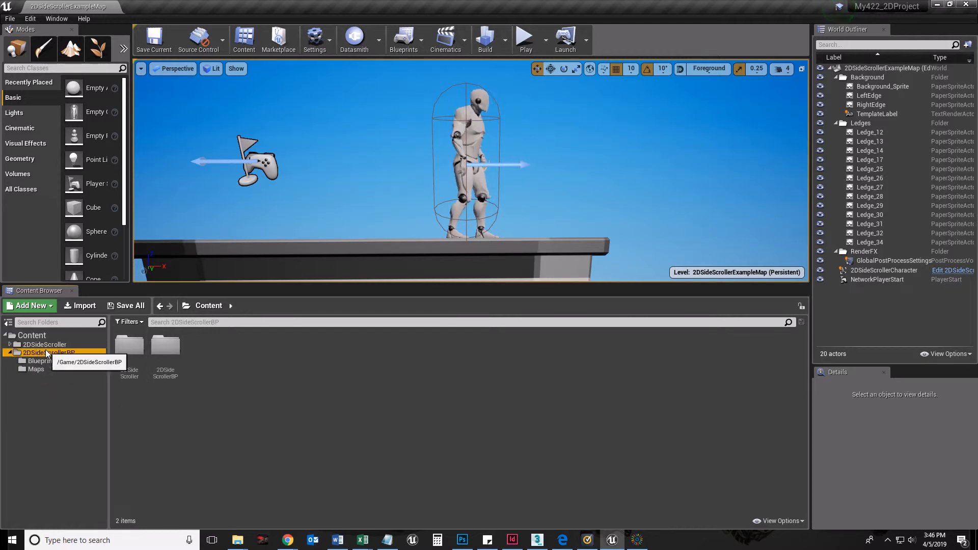
pyautogui.click(41, 361)
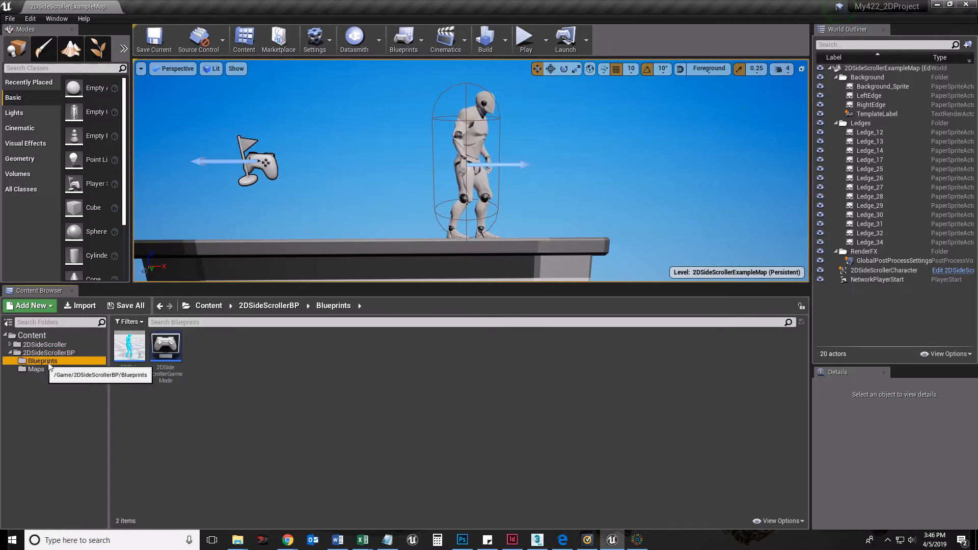
pyautogui.click(130, 347)
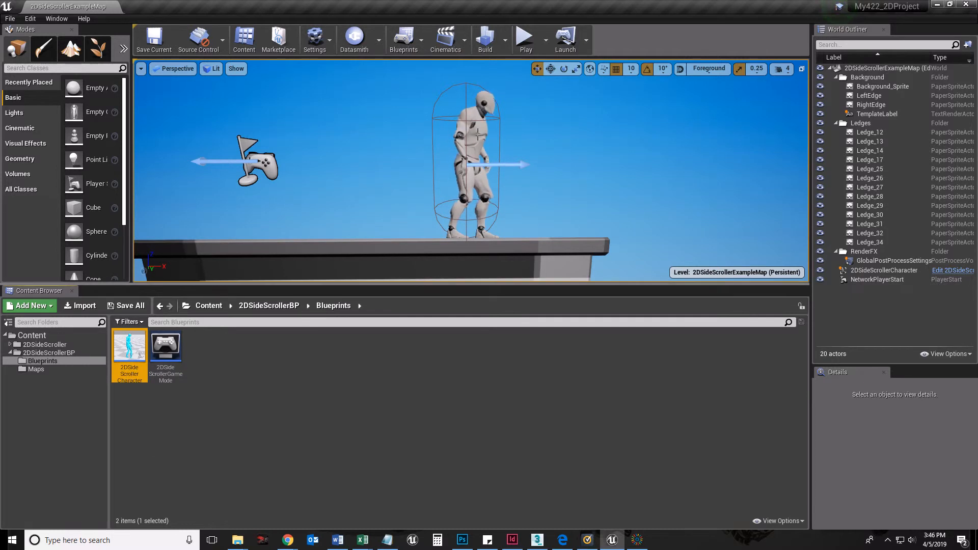
# - Select the 2DSideScrollerCharacter actor in the level to show its details
pyautogui.click(469, 156)
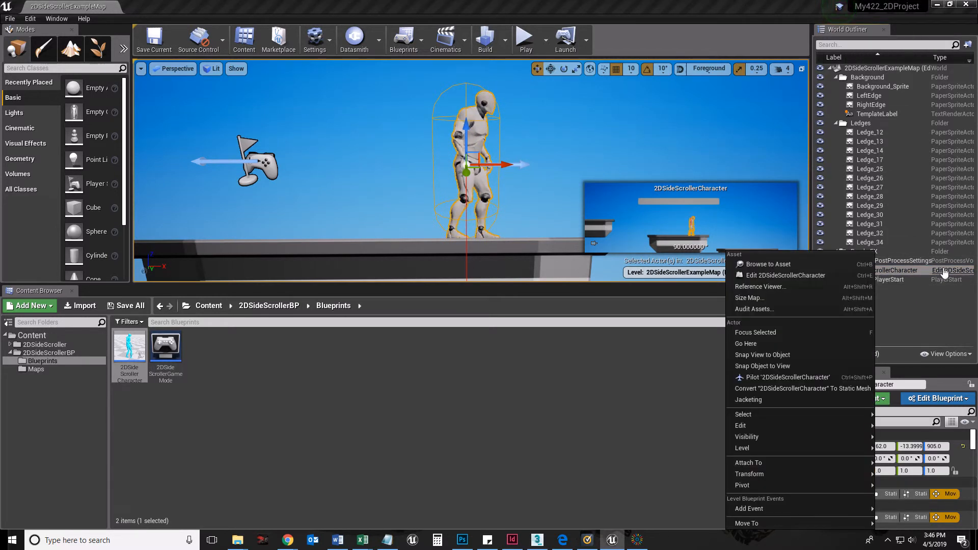
pyautogui.click(785, 275)
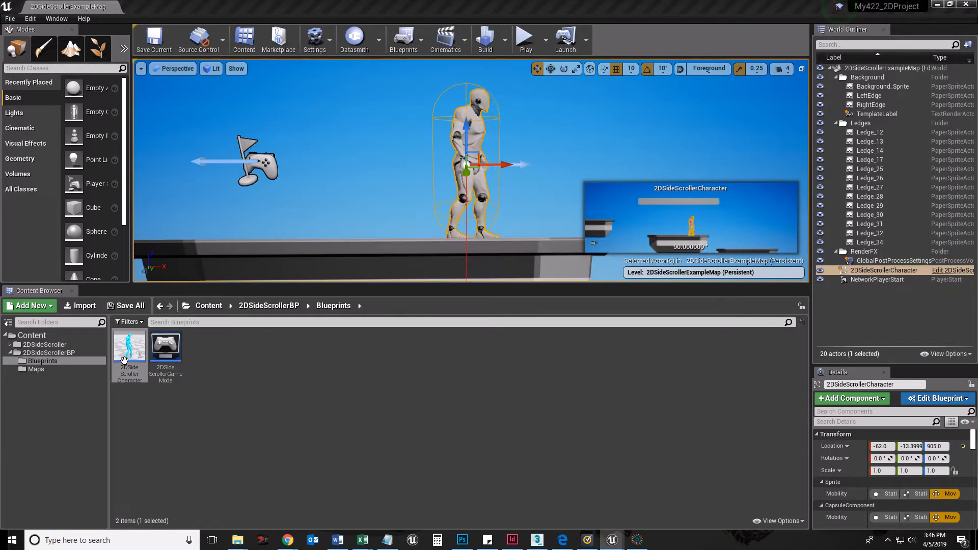
# - Open 2DSideScrollerCharacter enlarged, check its Event Graph and end on the character Viewport preview
pyautogui.doubleClick(129, 345)
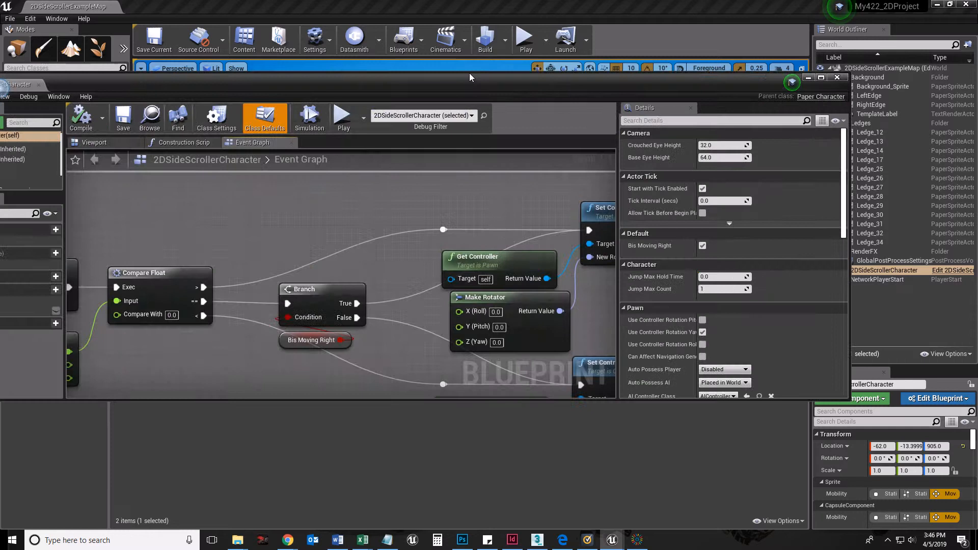
pyautogui.click(821, 77)
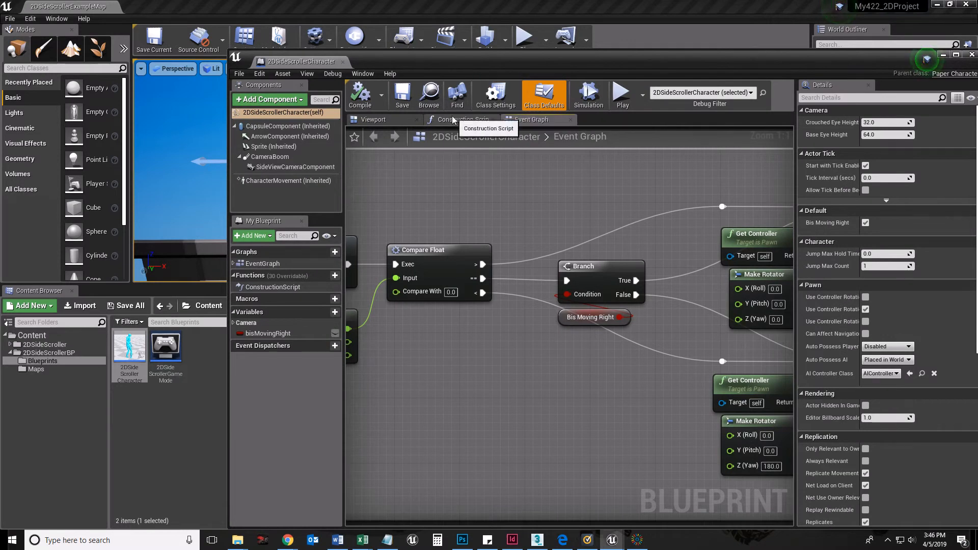
pyautogui.click(372, 119)
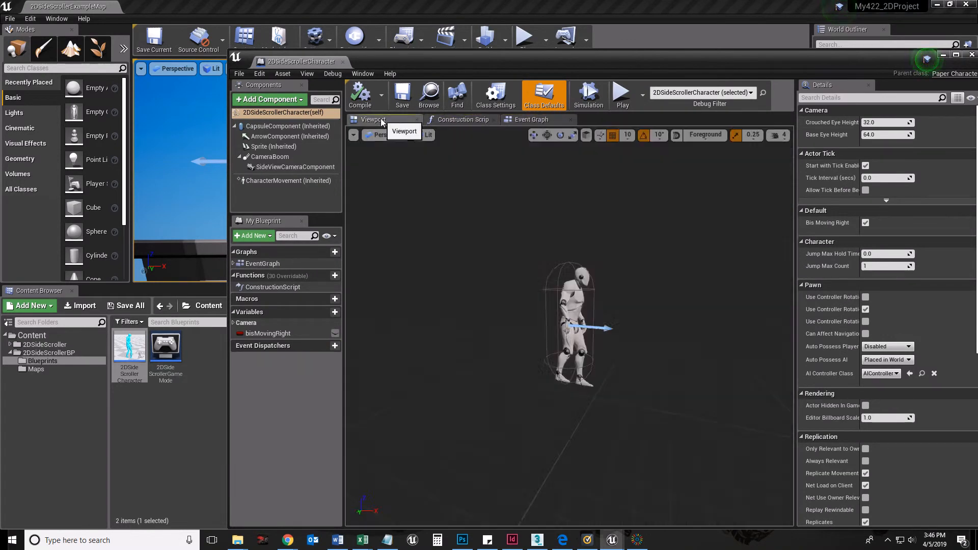
pyautogui.click(532, 119)
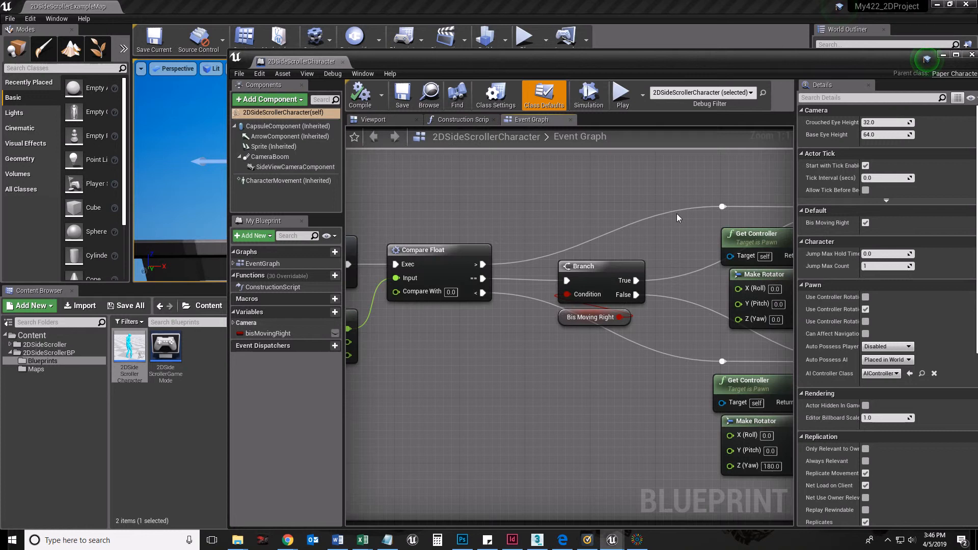
pyautogui.moveTo(493, 168)
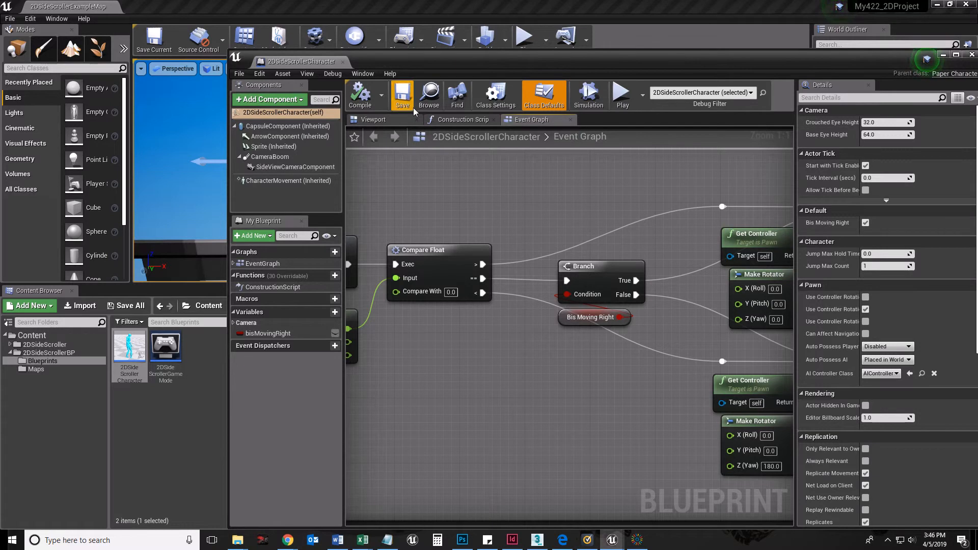
pyautogui.click(373, 119)
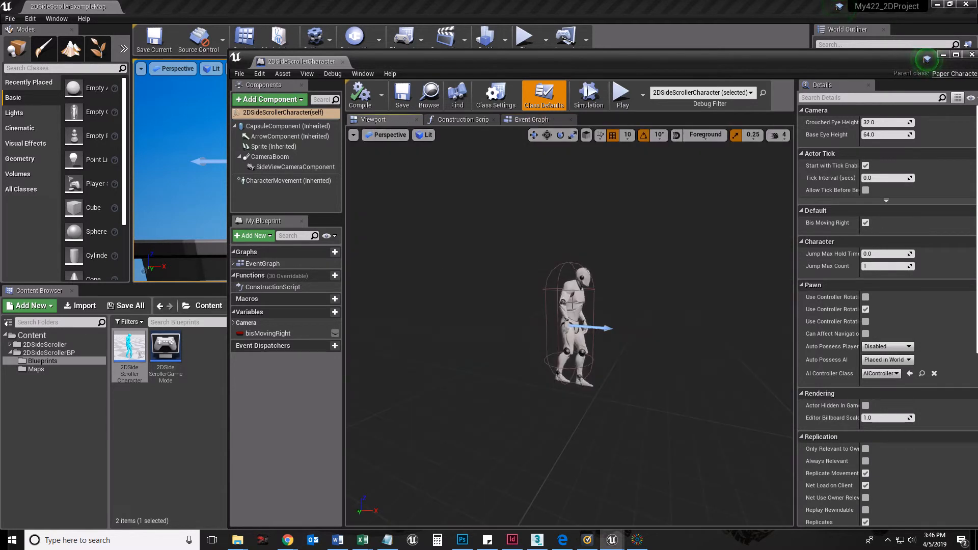
# - Assign Robo_Idle_Flipbook as the Sprite component's Source Flipbook, keeping scale at 1.0
pyautogui.click(273, 146)
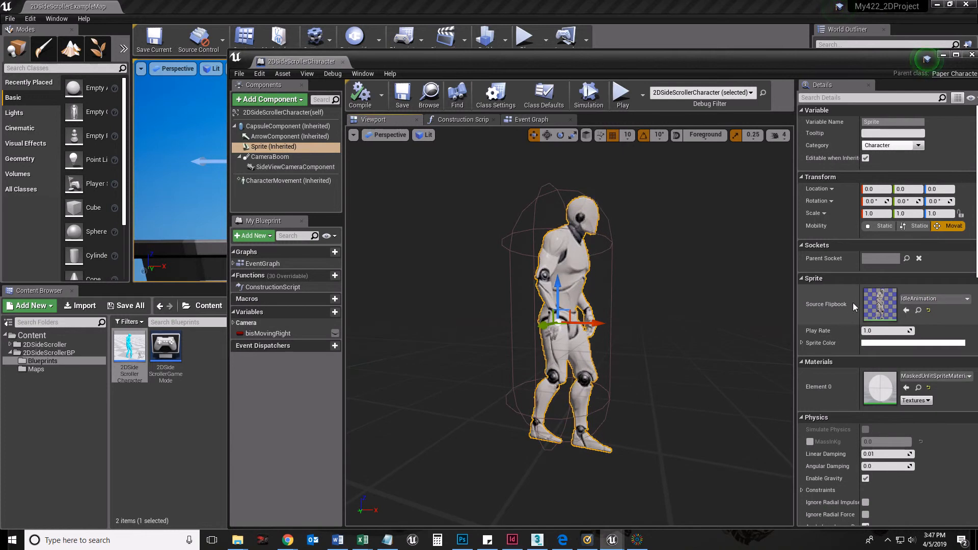
pyautogui.moveTo(929, 299)
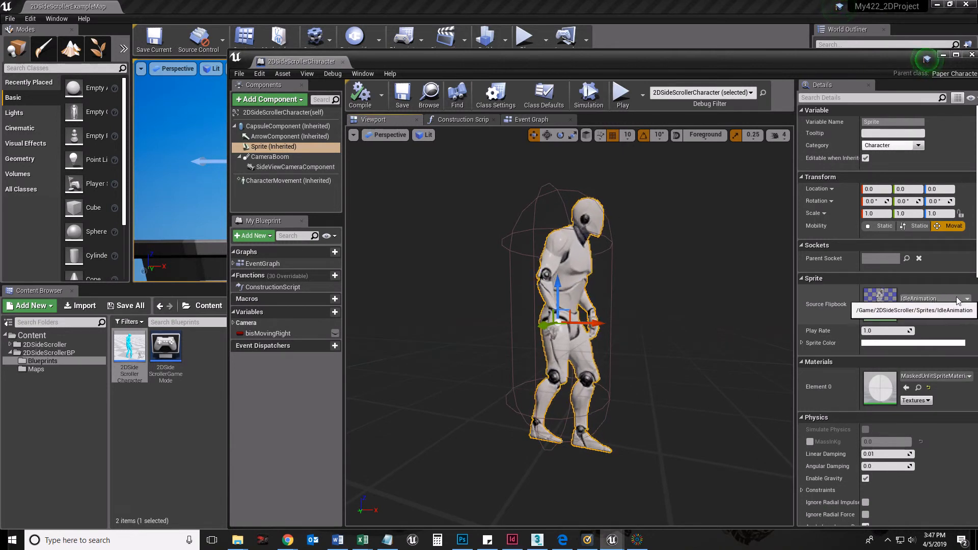
pyautogui.click(968, 303)
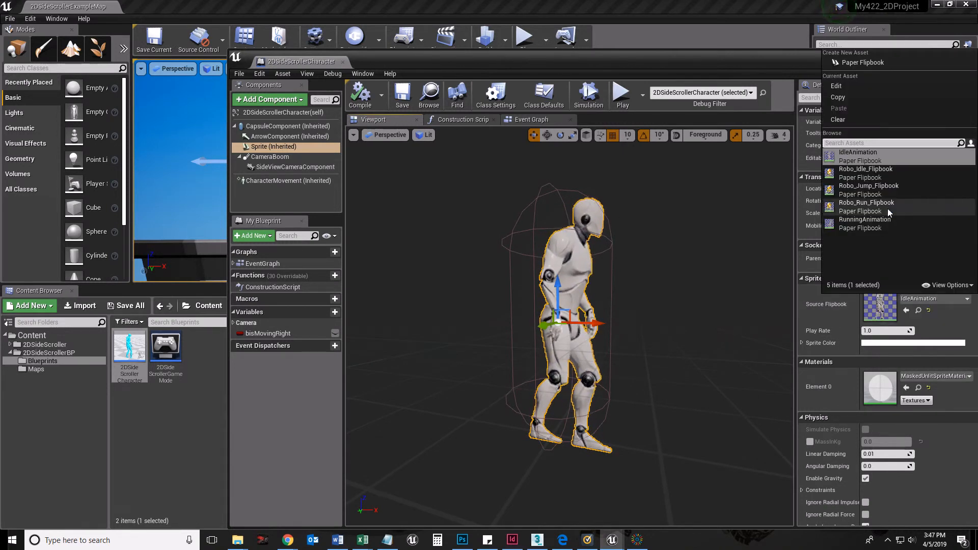
pyautogui.moveTo(880, 173)
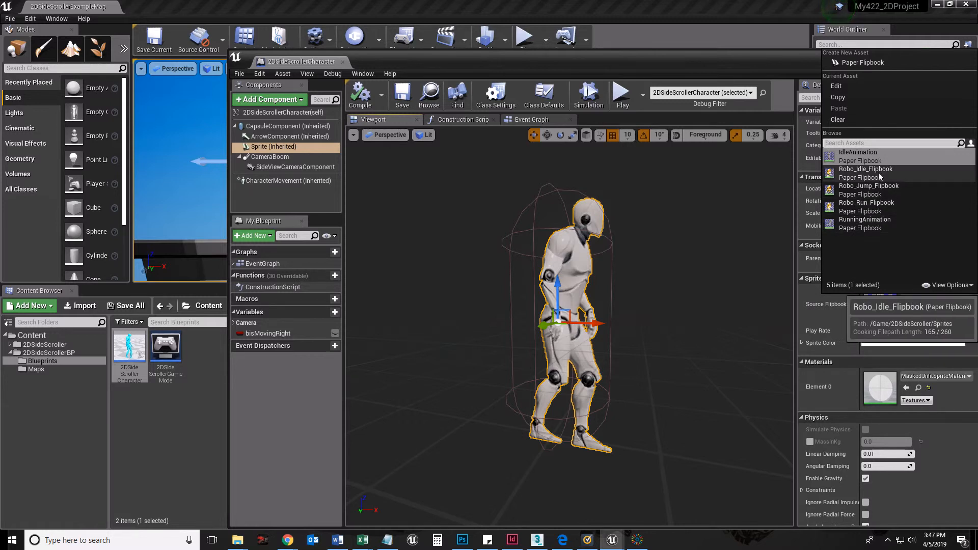
pyautogui.click(865, 168)
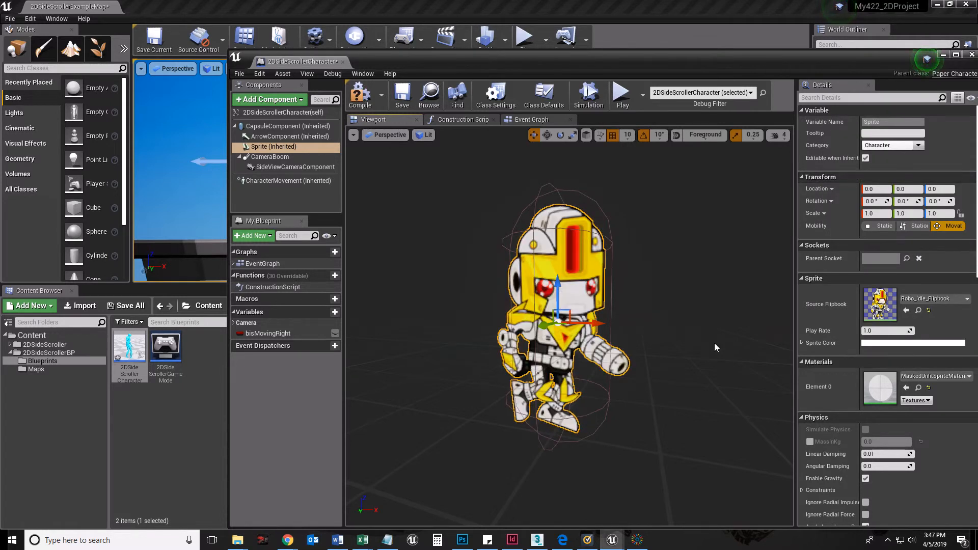
pyautogui.moveTo(538, 402)
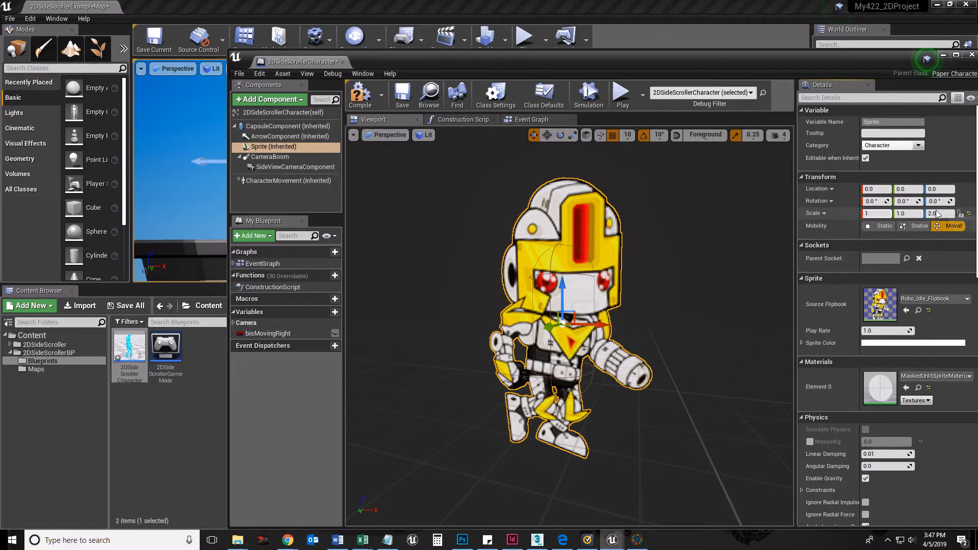
pyautogui.tripleClick(935, 213)
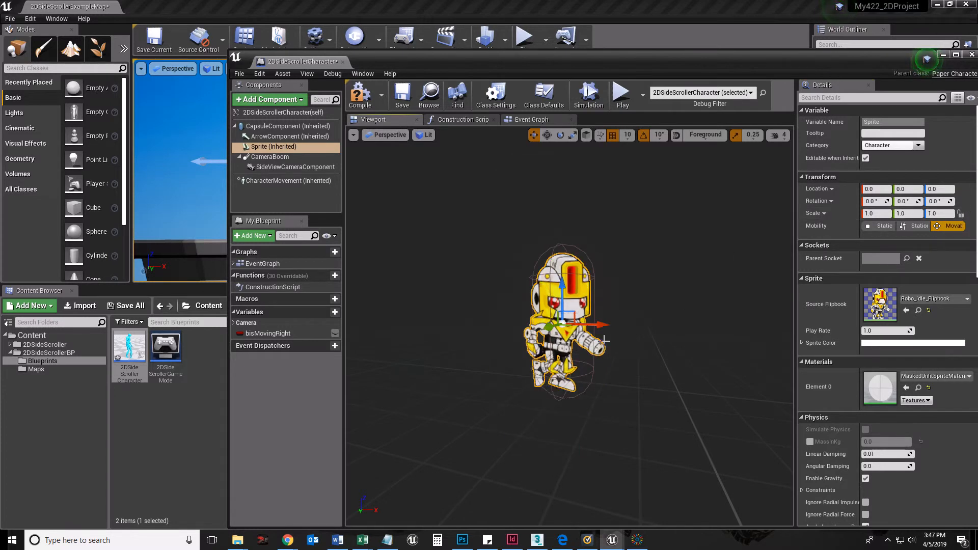
pyautogui.moveTo(437, 238)
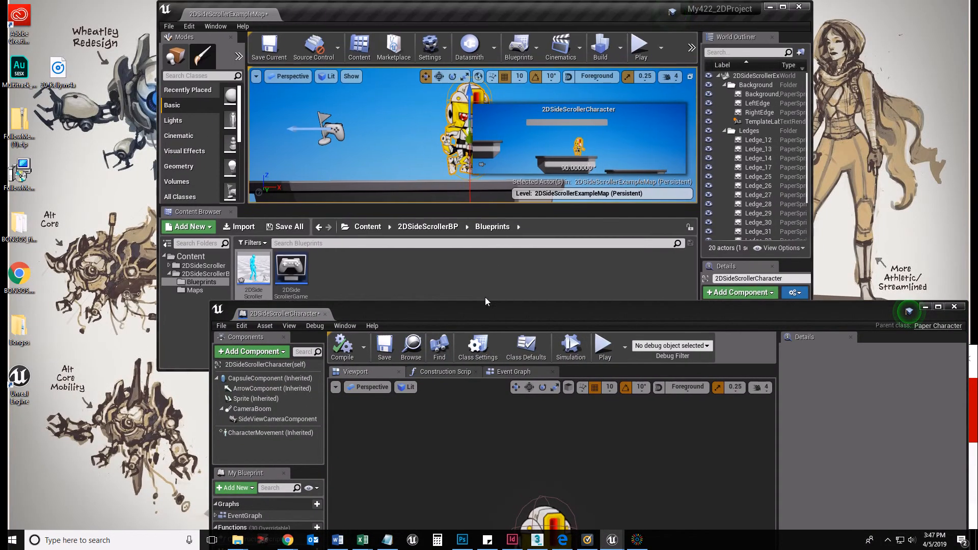
# - Return to the level editor with the robot character placed and bring up the play mode options
pyautogui.click(784, 7)
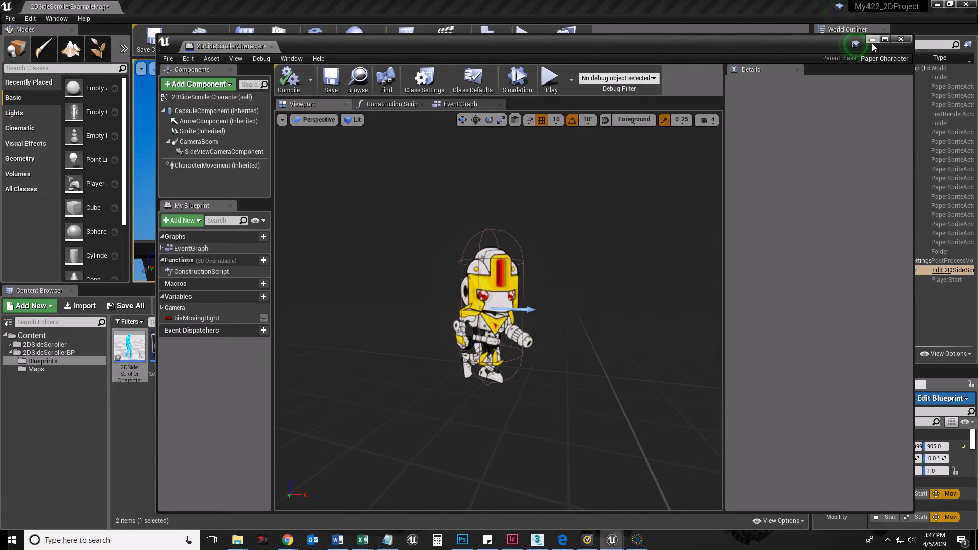
pyautogui.click(901, 38)
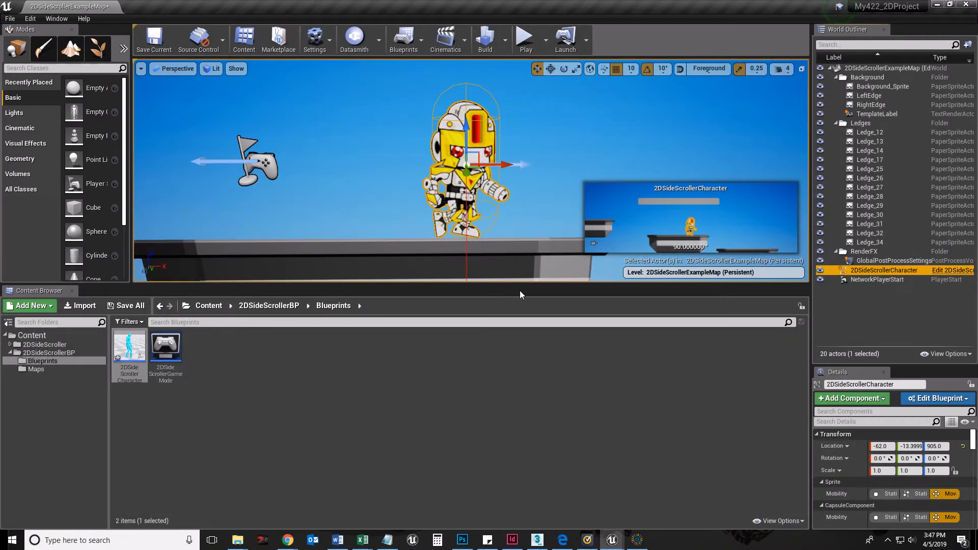
pyautogui.moveTo(543, 38)
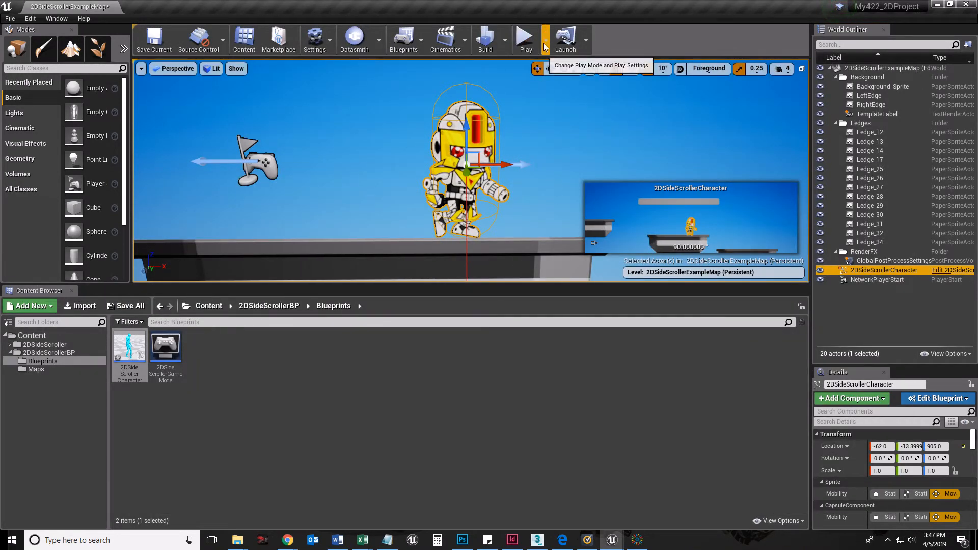
pyautogui.click(540, 47)
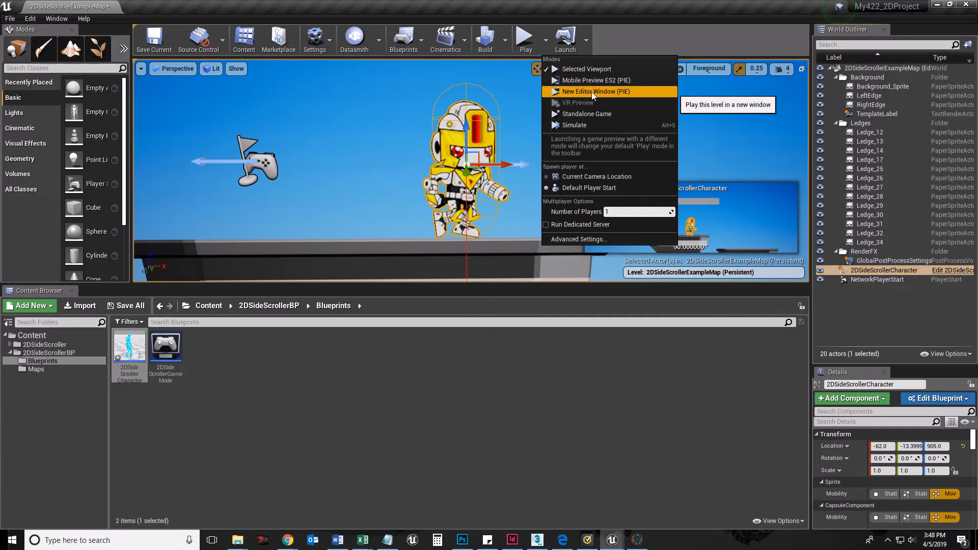
pyautogui.moveTo(585, 68)
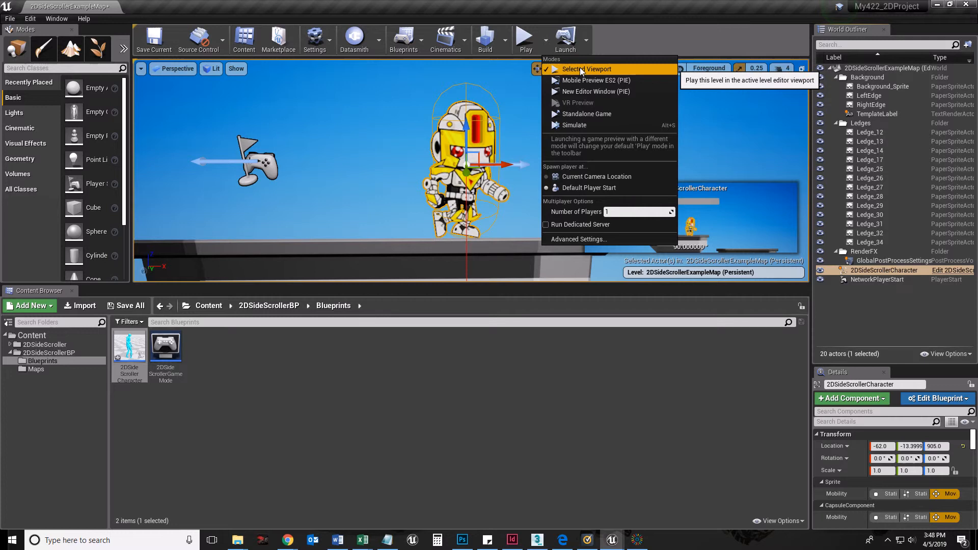
pyautogui.moveTo(549, 41)
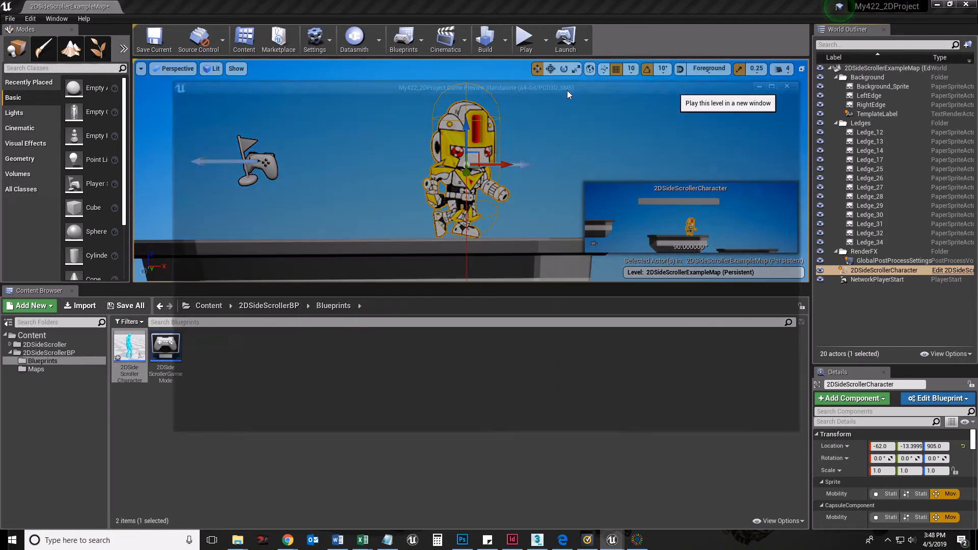
pyautogui.click(525, 36)
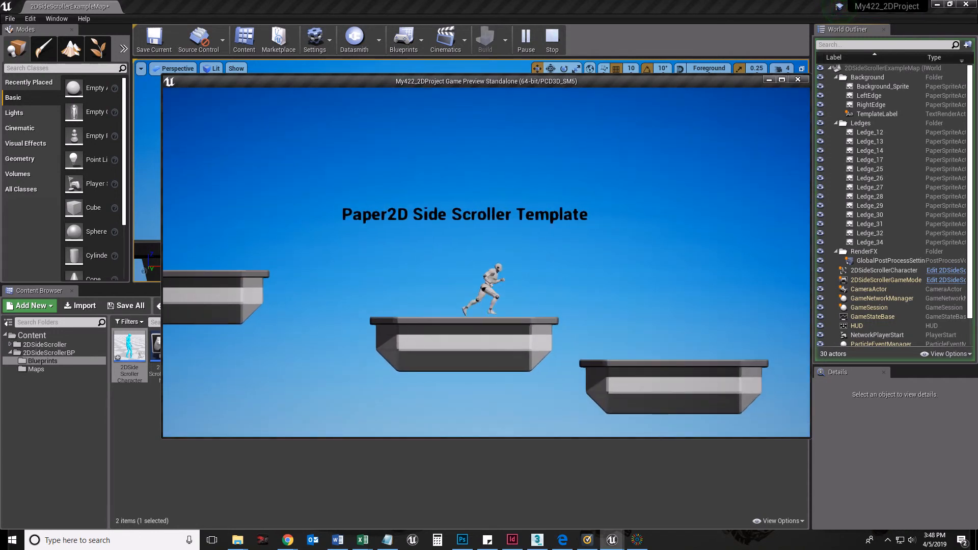
pyautogui.click(551, 38)
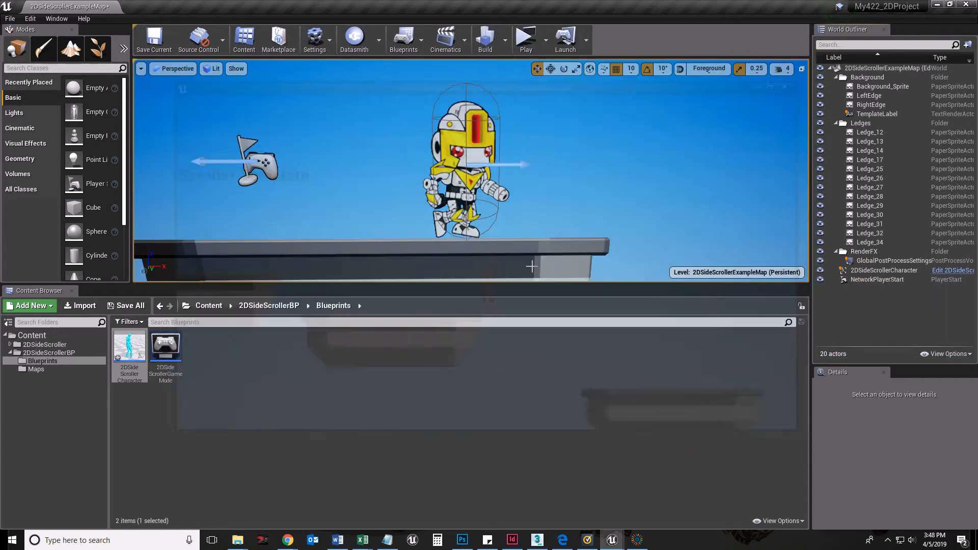
pyautogui.click(635, 540)
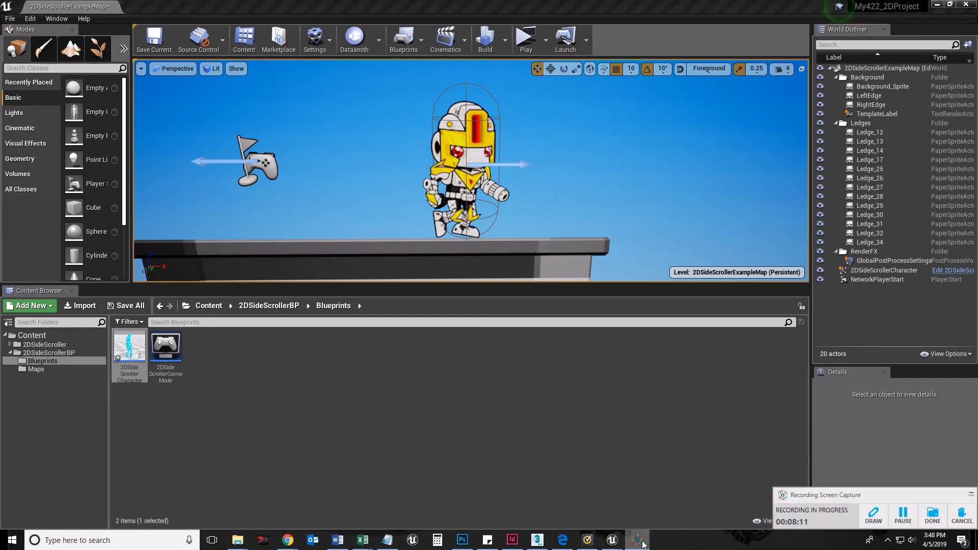
pyautogui.moveTo(947, 500)
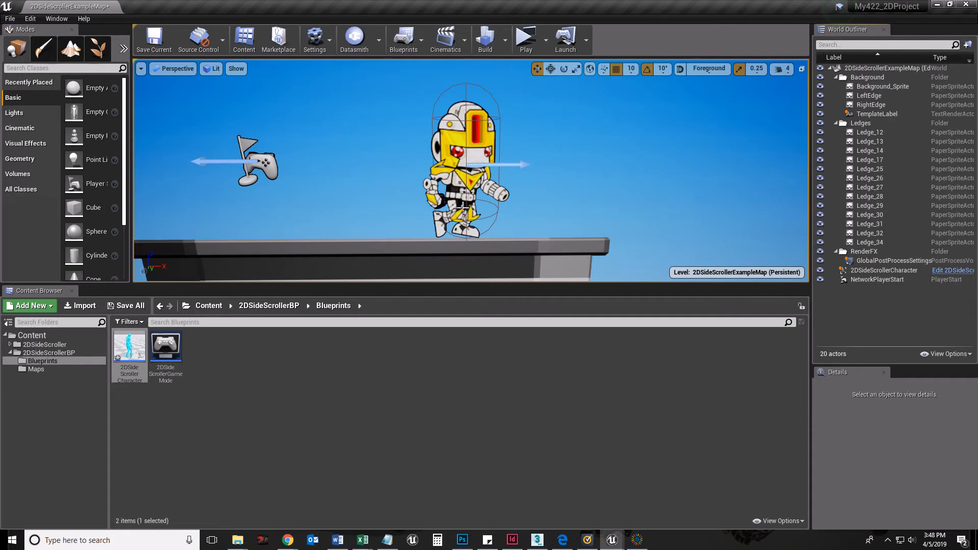
pyautogui.moveTo(129, 346)
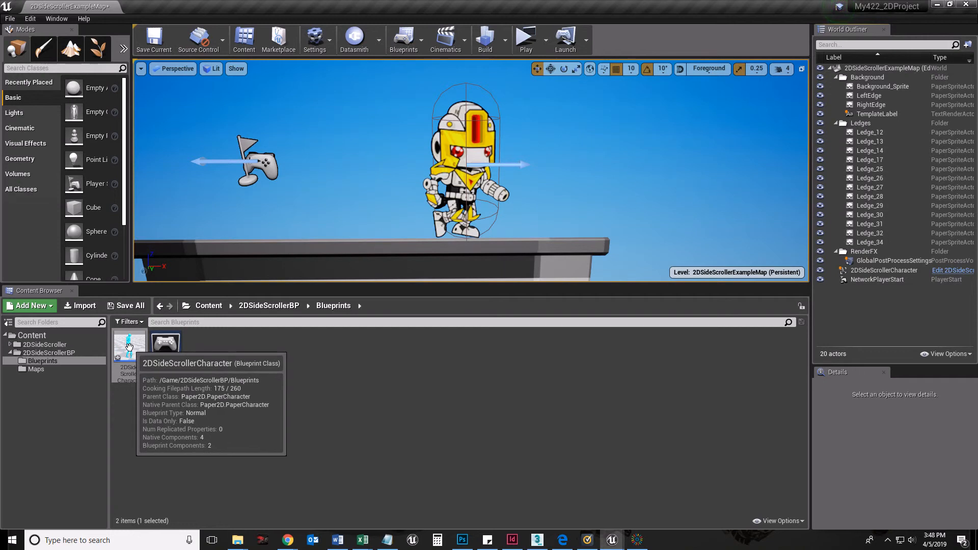
# - Reopen the 2DSideScrollerCharacter blueprint and show its Event Graph with the movement-direction branch
pyautogui.doubleClick(130, 345)
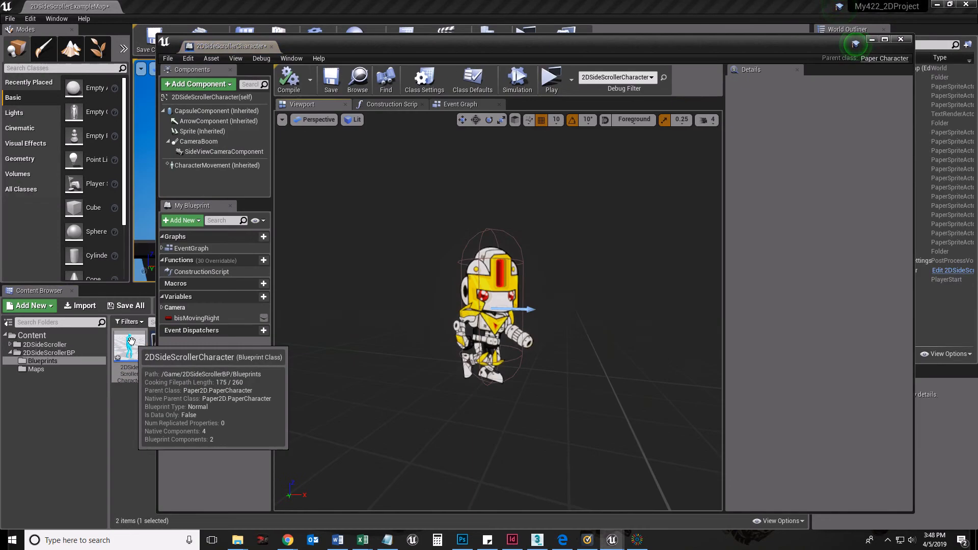
pyautogui.moveTo(421, 239)
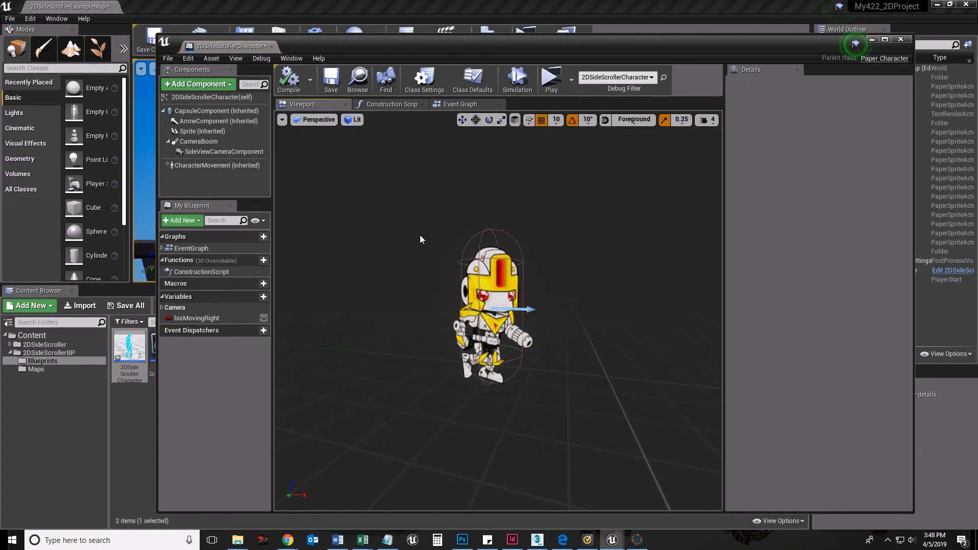
pyautogui.click(199, 132)
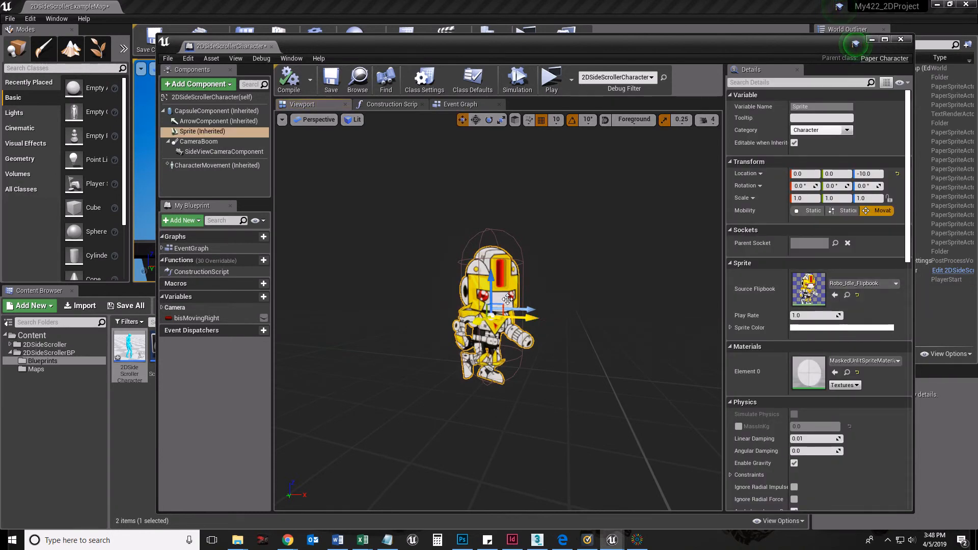
pyautogui.moveTo(460, 104)
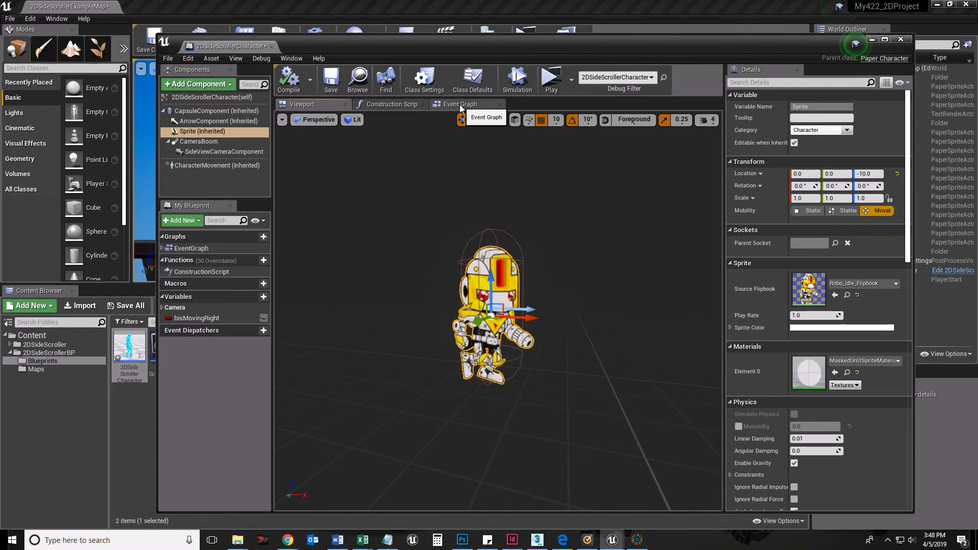
pyautogui.click(463, 104)
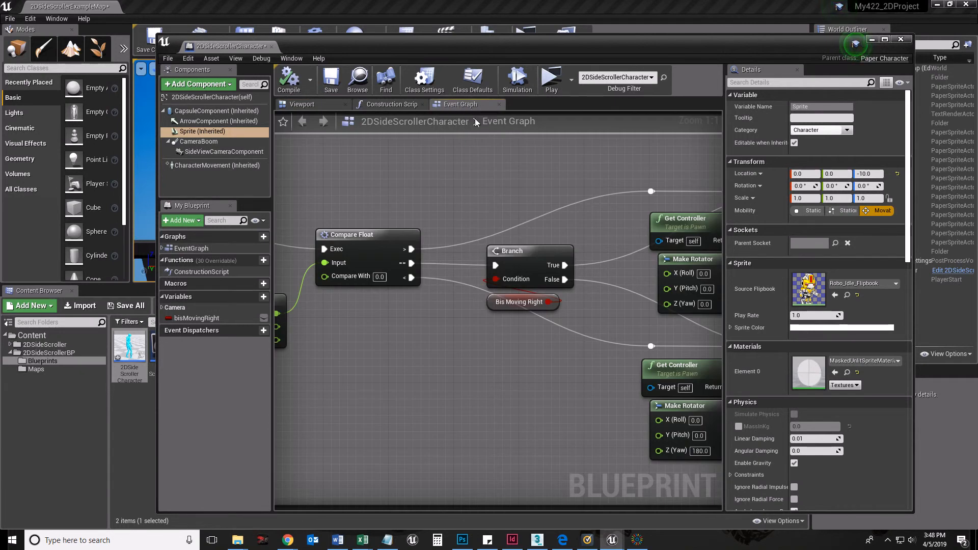
pyautogui.scroll(-3)
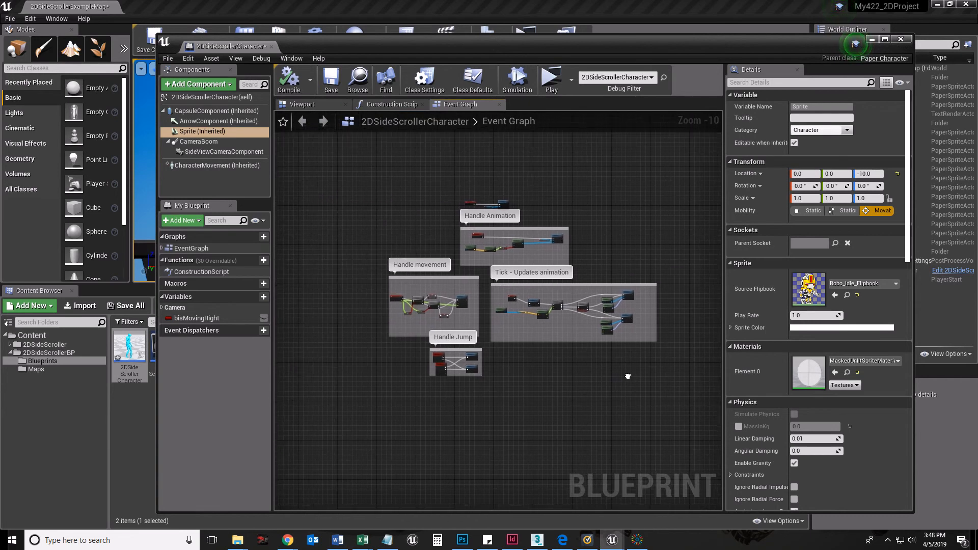
pyautogui.moveTo(507, 235)
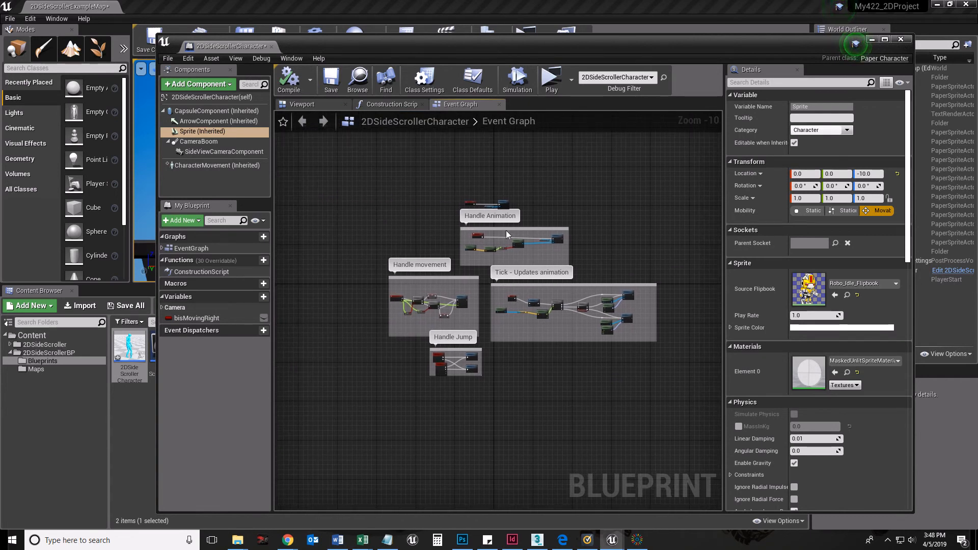
pyautogui.moveTo(427, 270)
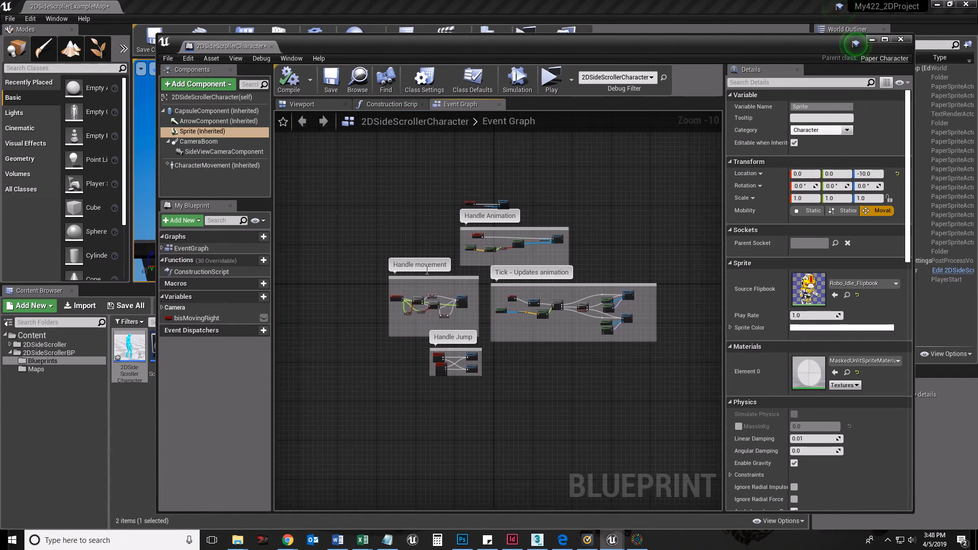
pyautogui.moveTo(505, 342)
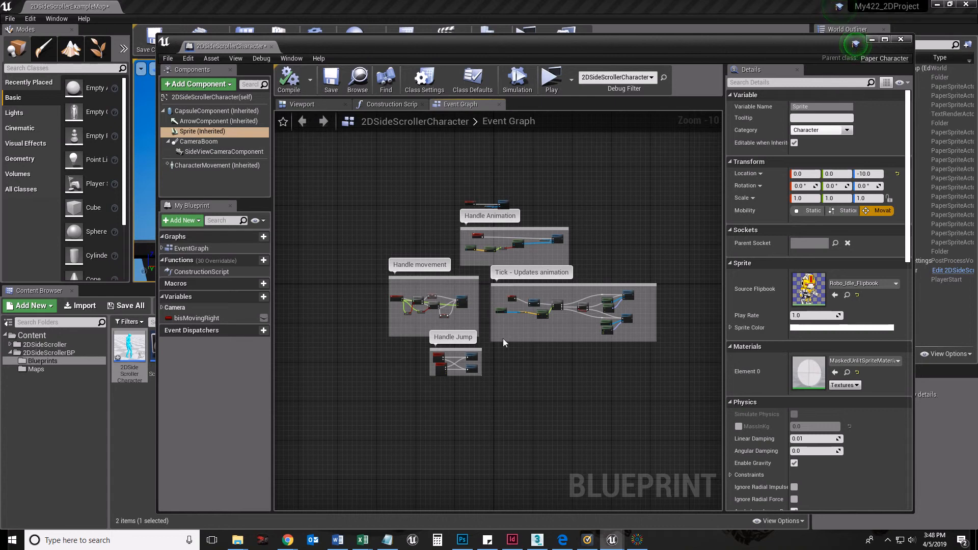
pyautogui.moveTo(591, 323)
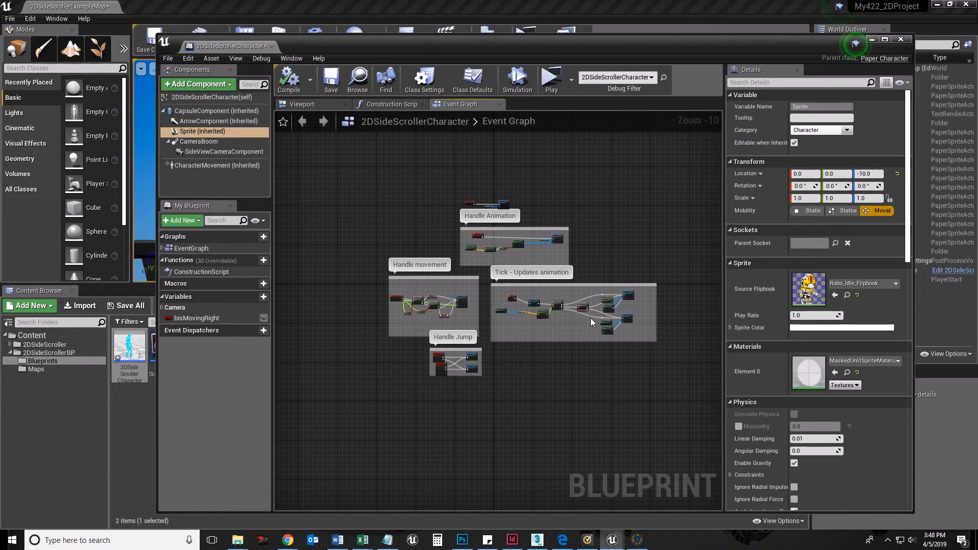
pyautogui.moveTo(453, 382)
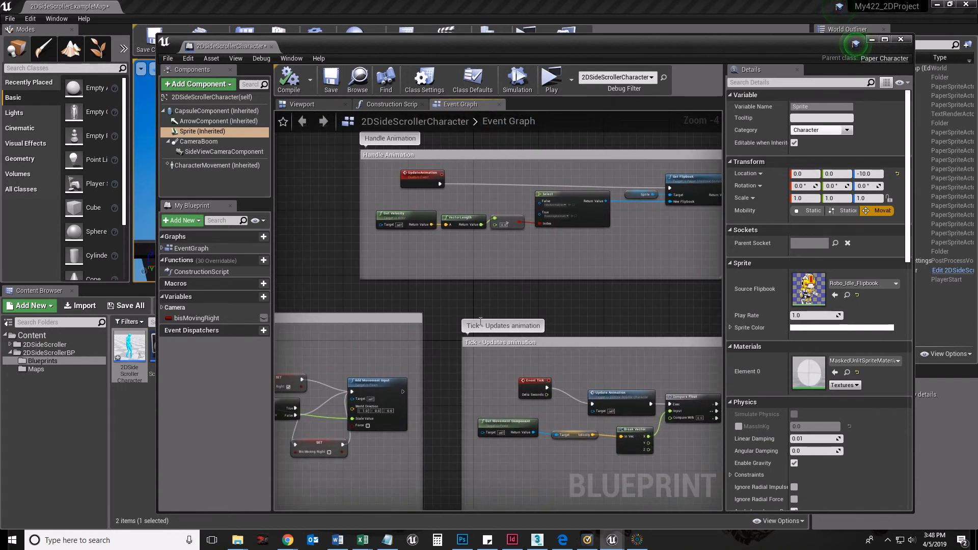
pyautogui.scroll(-3)
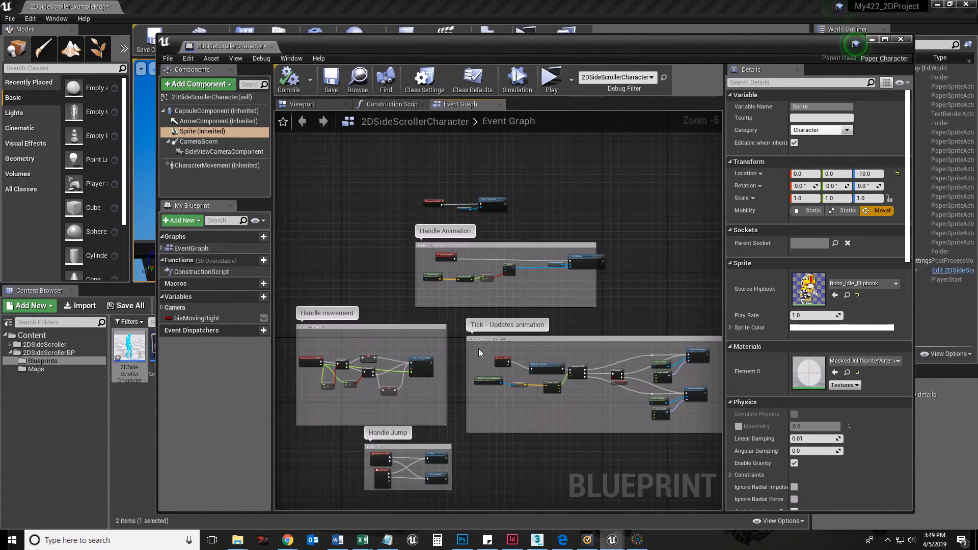
pyautogui.moveTo(487, 379)
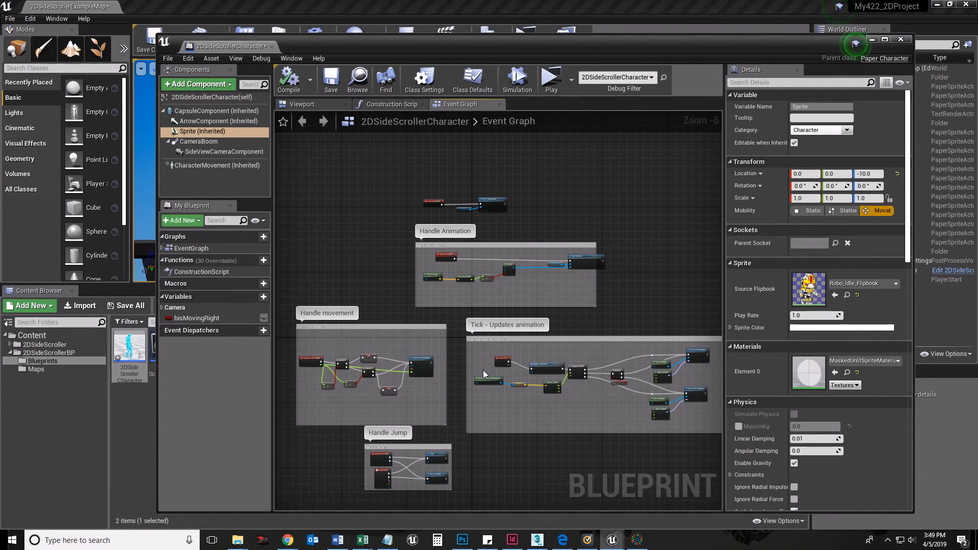
pyautogui.moveTo(488, 366)
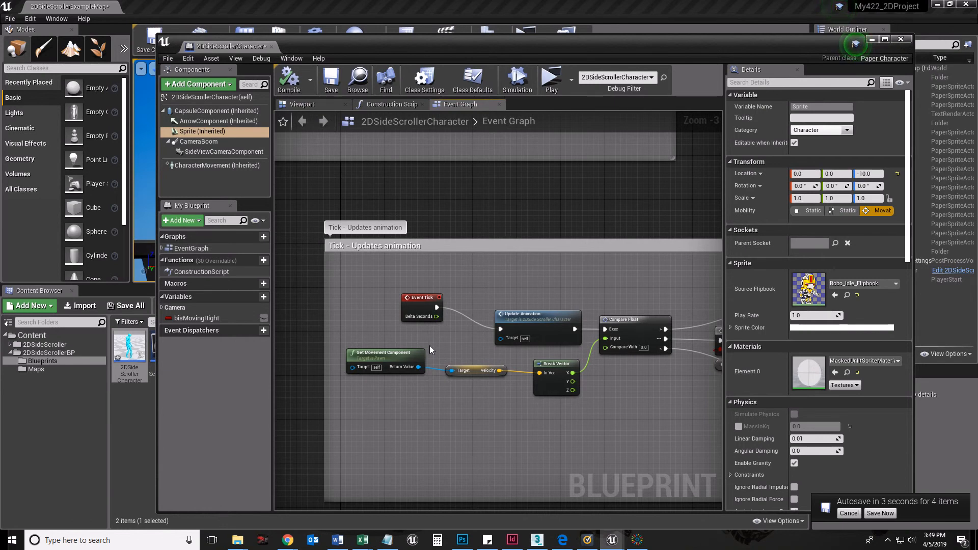
pyautogui.click(880, 513)
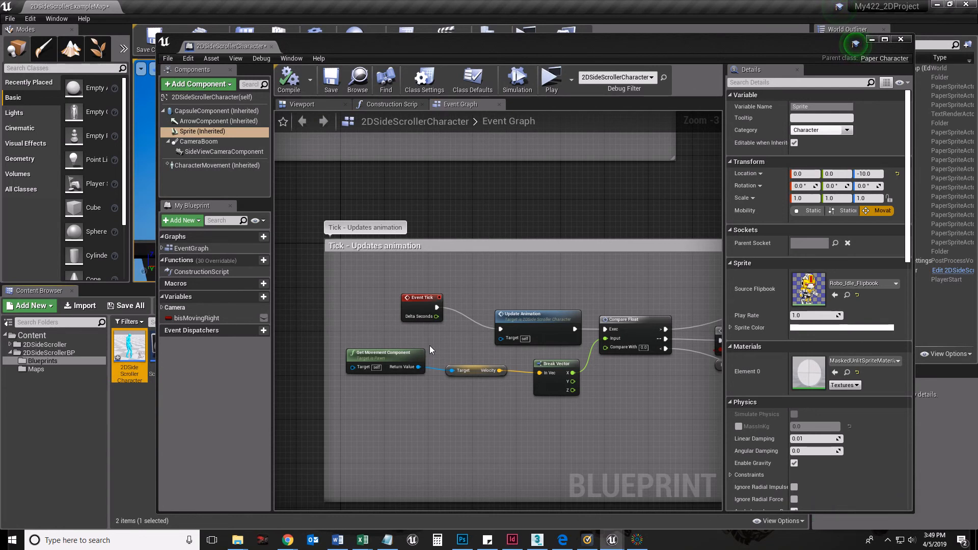
pyautogui.moveTo(493, 348)
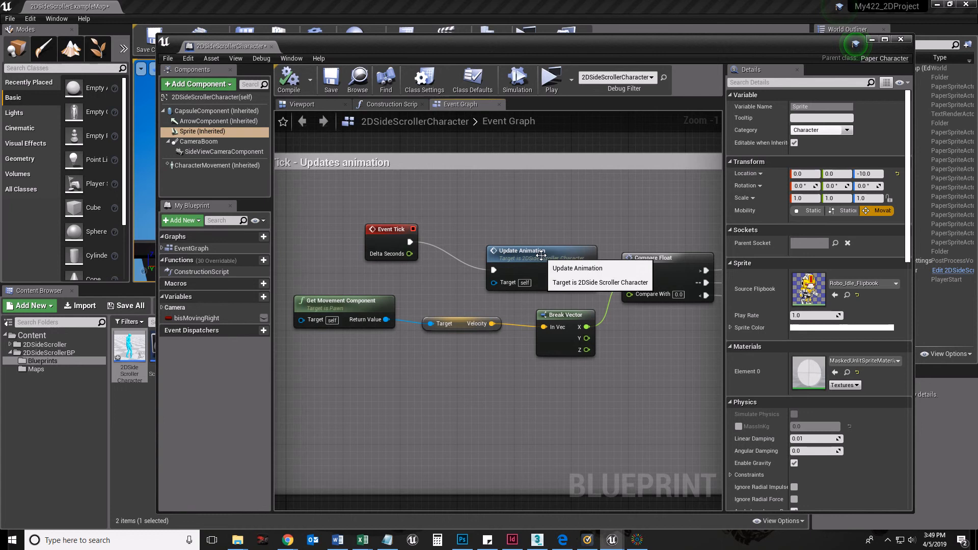
pyautogui.moveTo(552, 258)
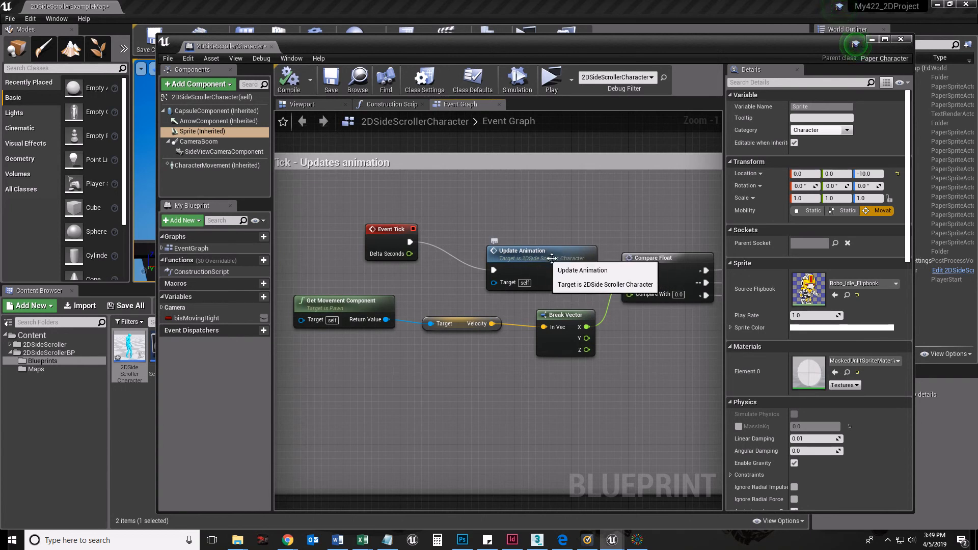
pyautogui.scroll(-3)
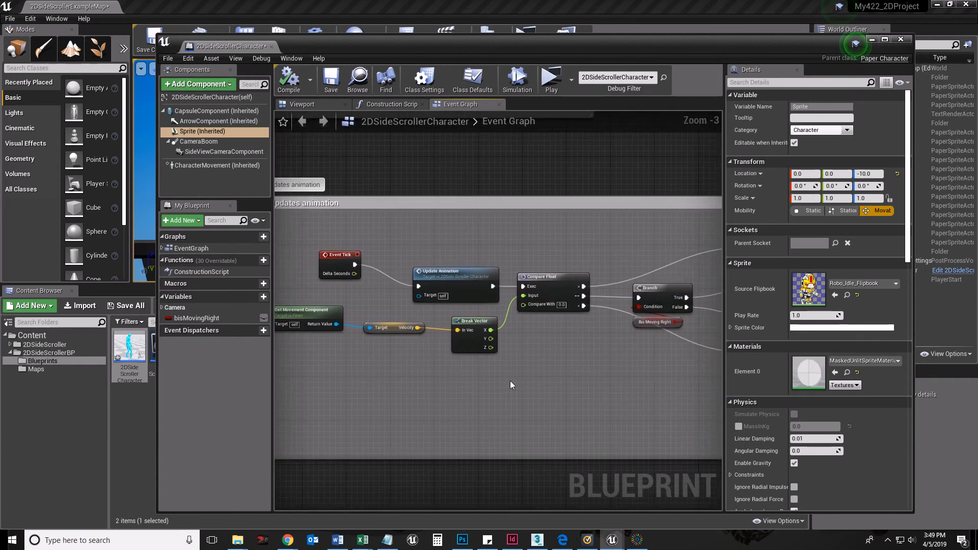
pyautogui.moveTo(465, 276)
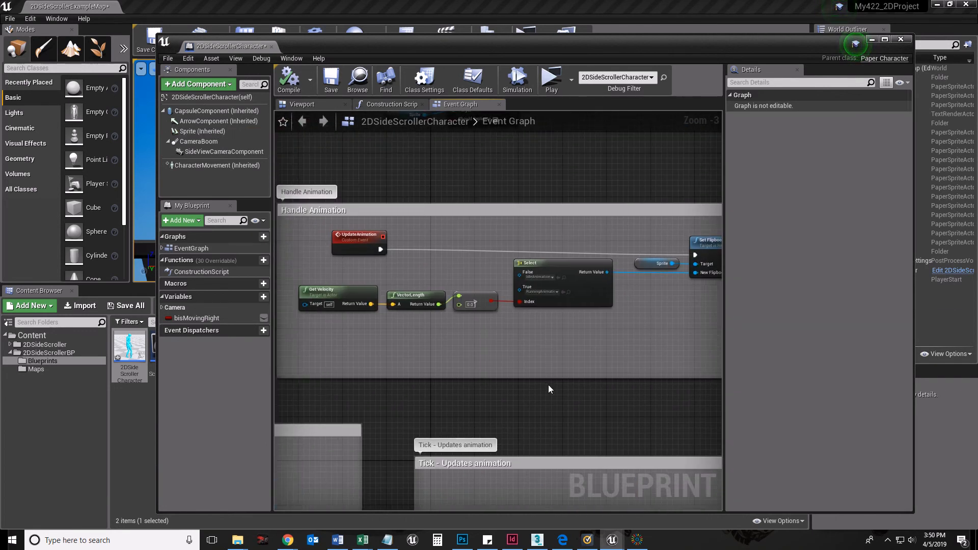
pyautogui.moveTo(471, 208)
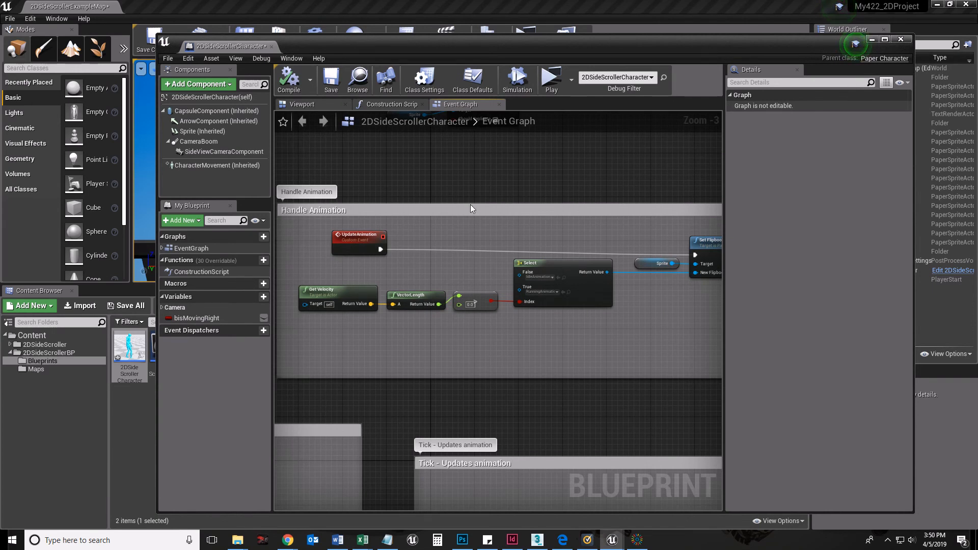
pyautogui.scroll(-3)
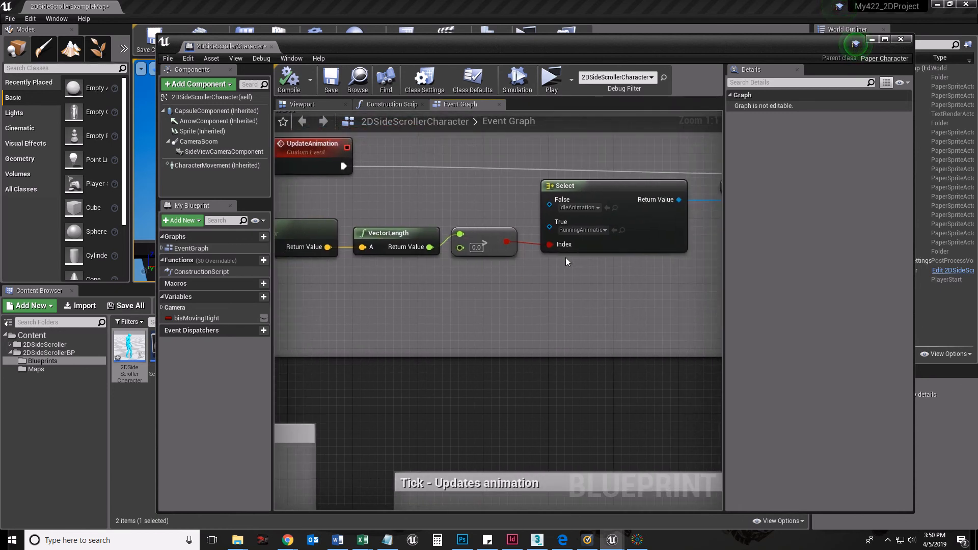
pyautogui.moveTo(580, 229)
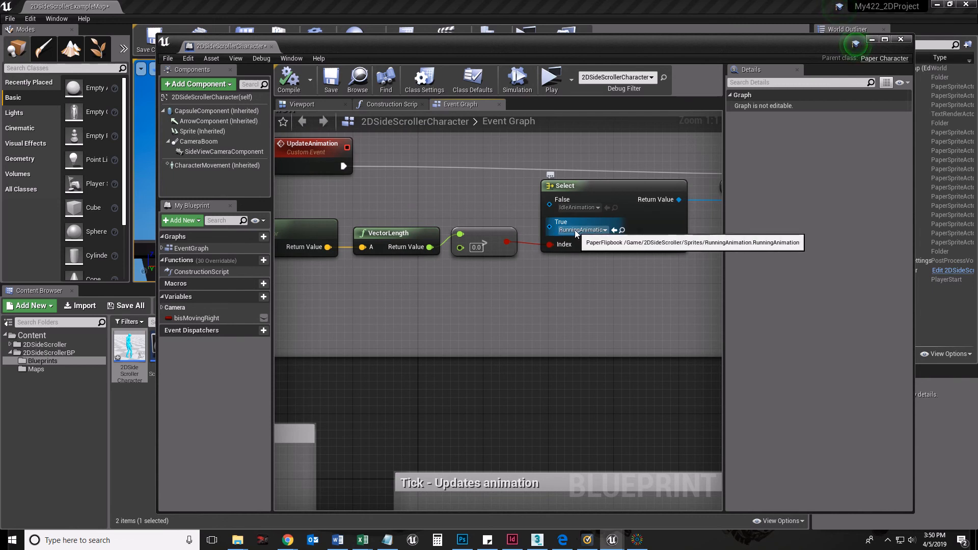
pyautogui.moveTo(578, 211)
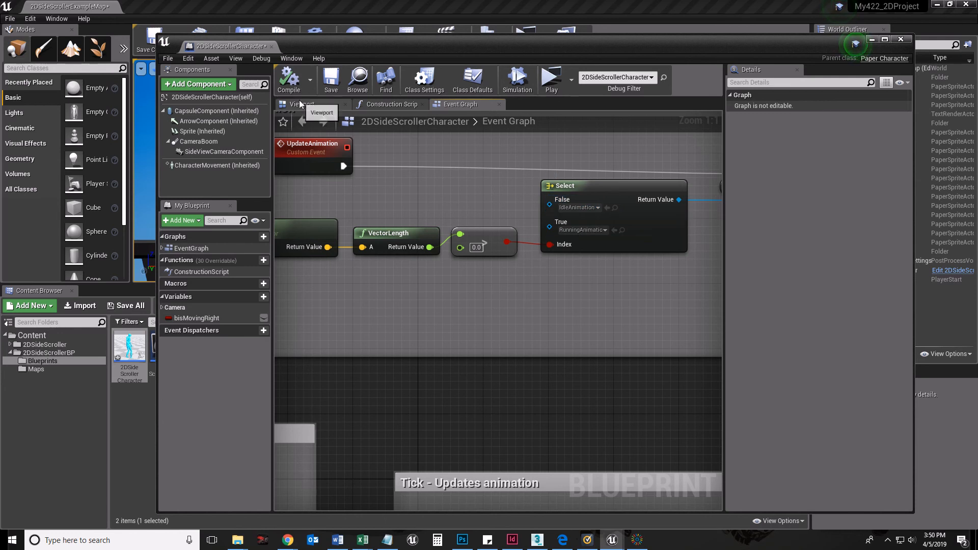
pyautogui.click(301, 104)
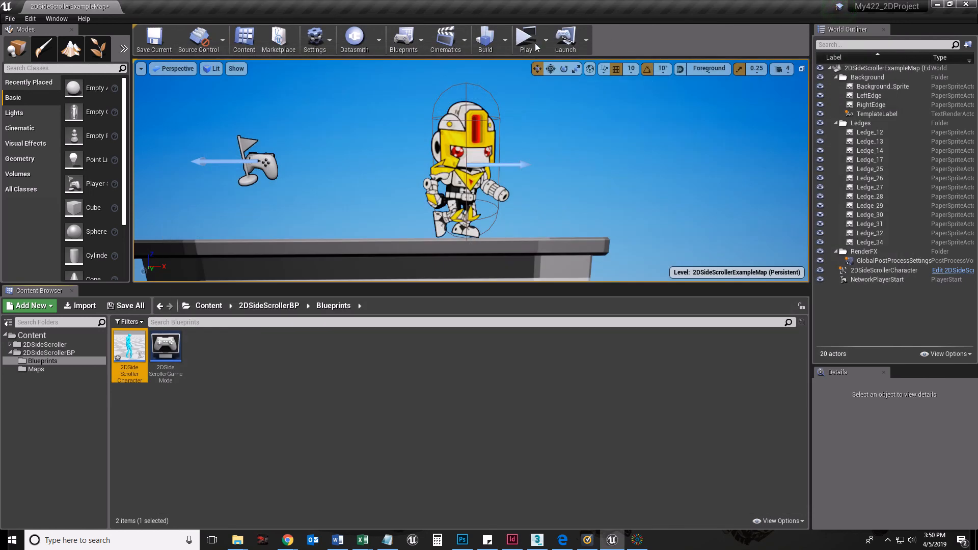
pyautogui.click(526, 38)
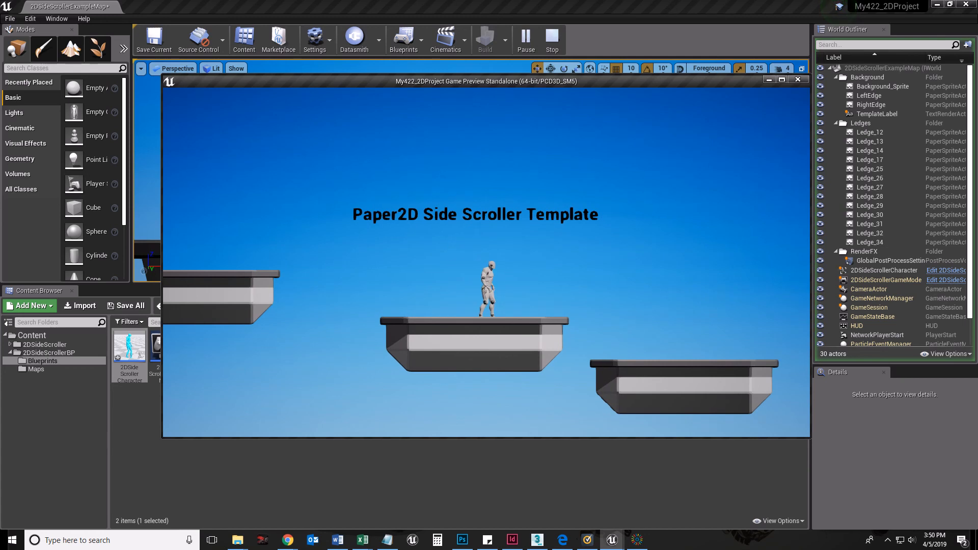
pyautogui.click(550, 40)
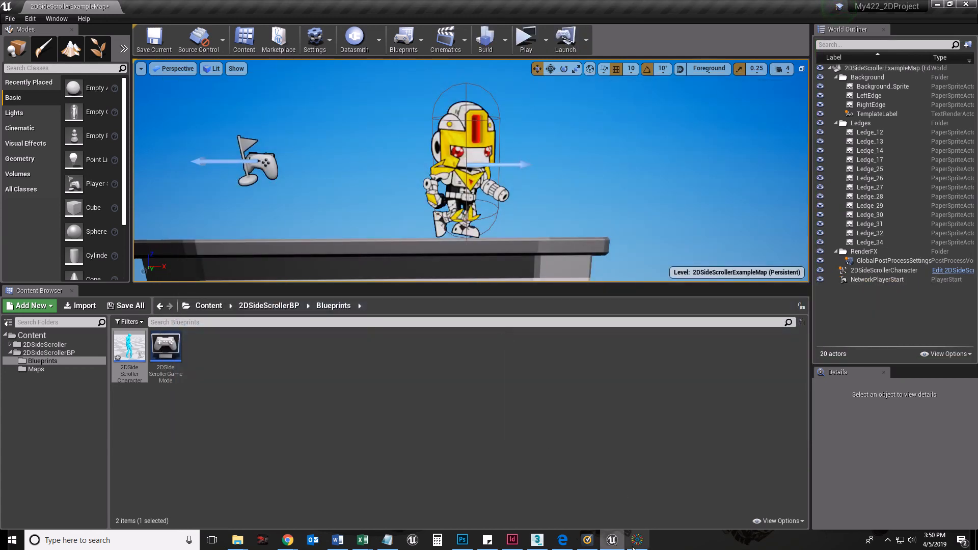